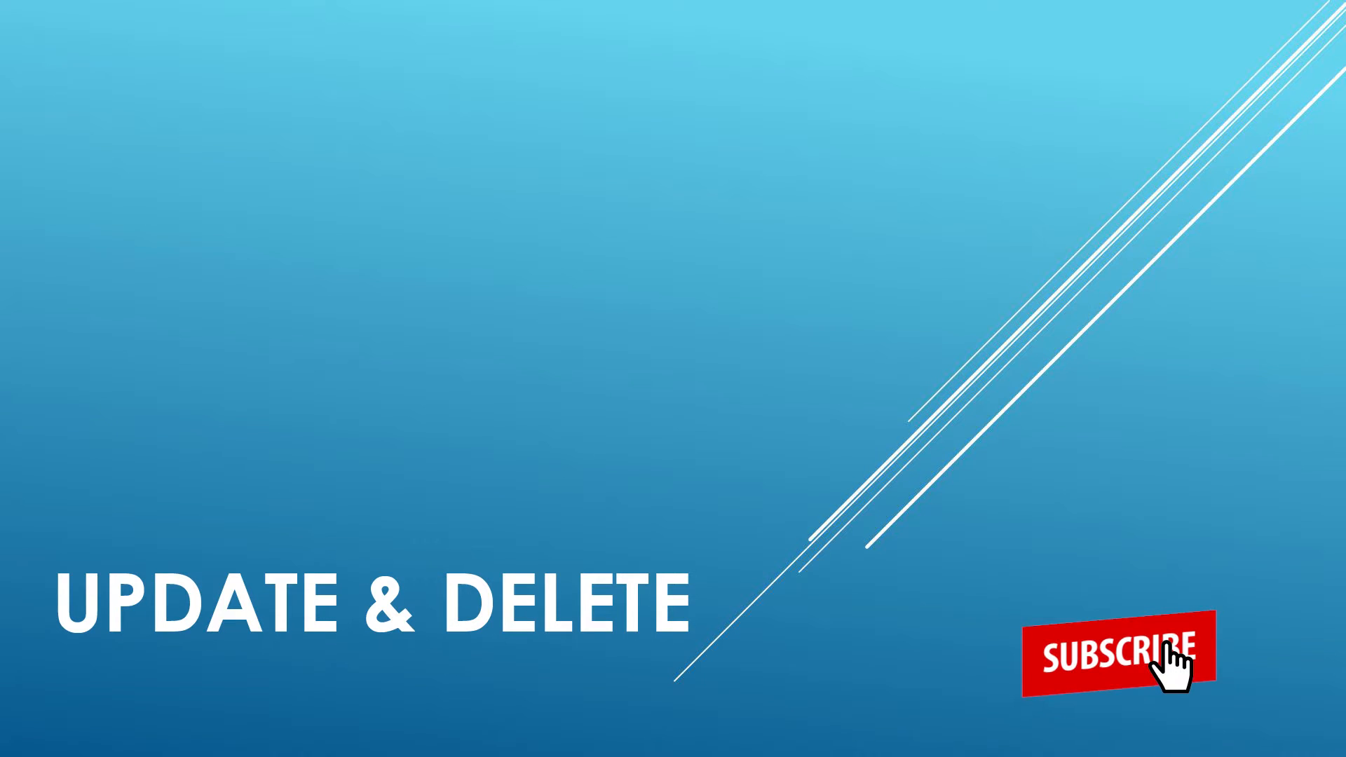
- After noting employee 9's row, begin UPDATE Employees SET FirstName = 'MARK' below the select query
{"action": "left_click", "coordinate": [1125, 647]}
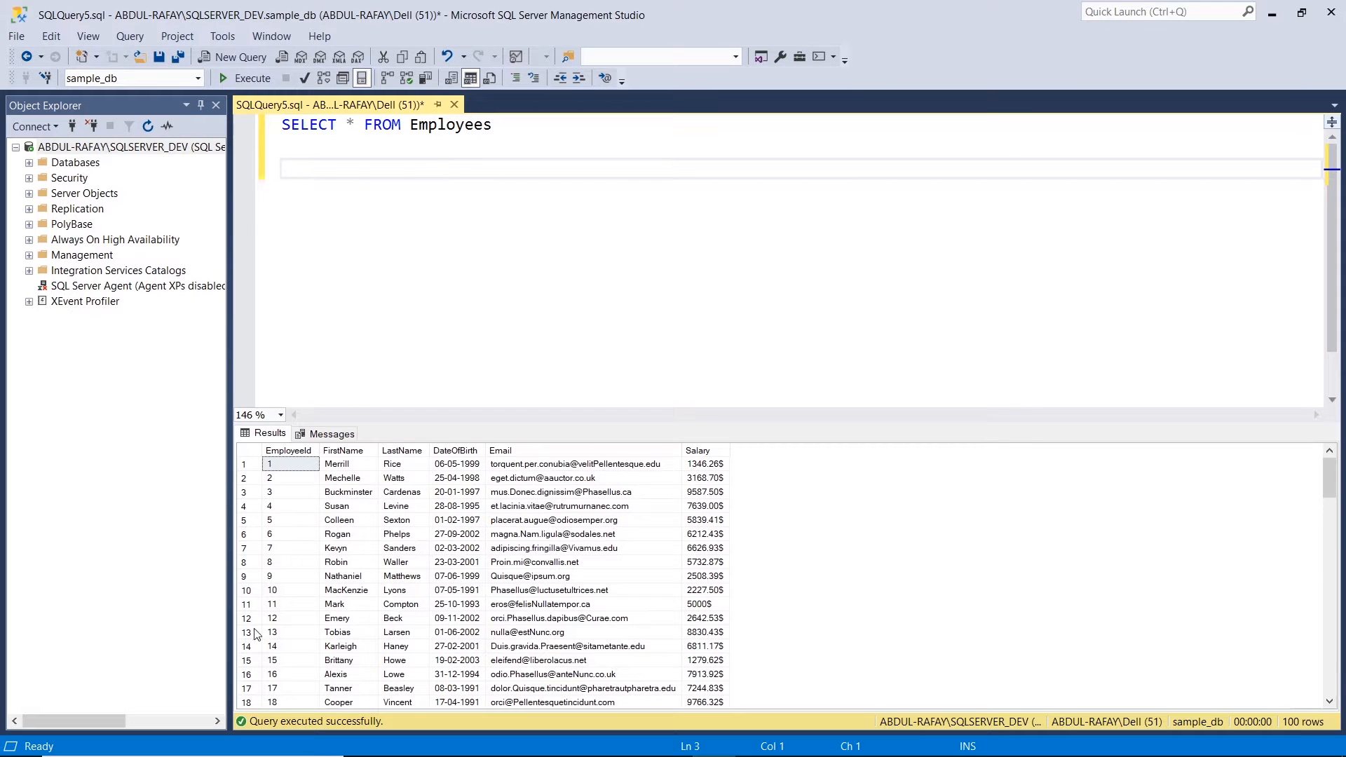
{"action": "left_click", "coordinate": [382, 575]}
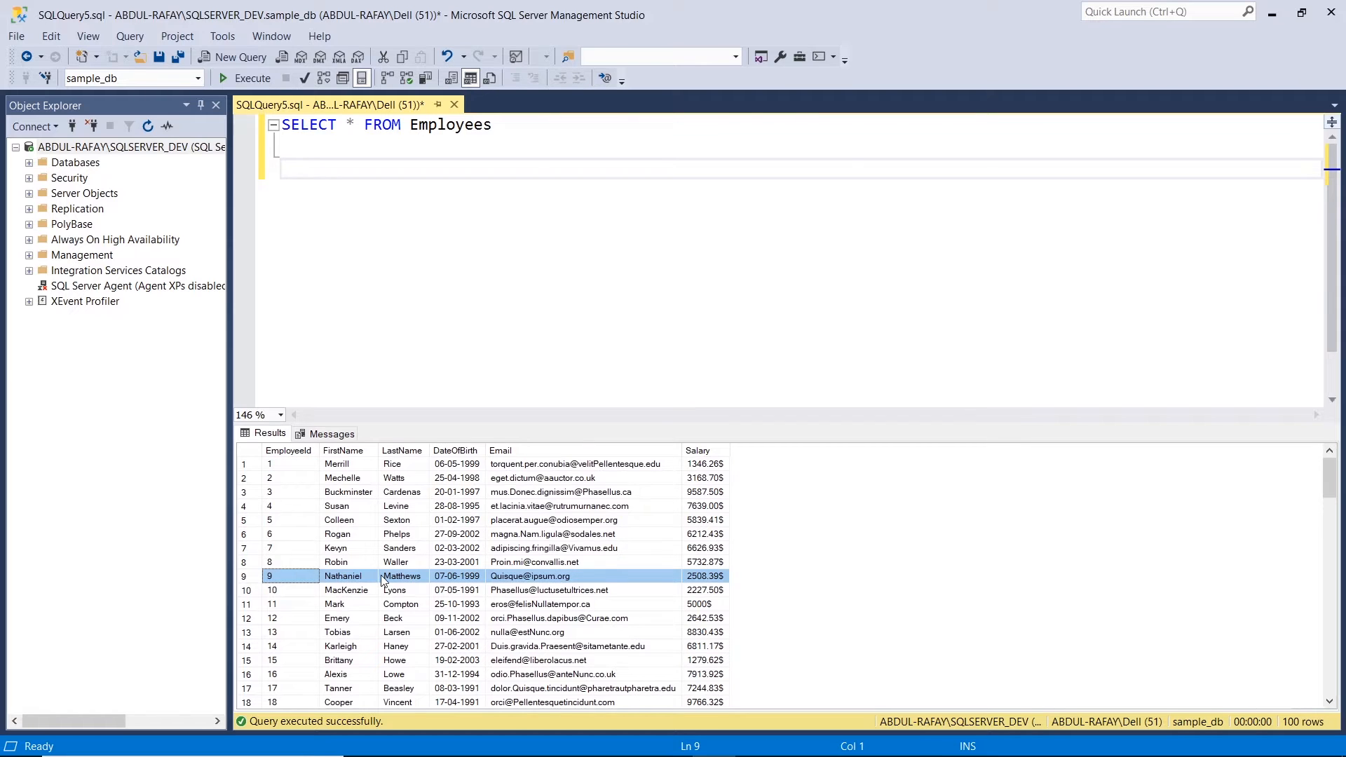
{"action": "mouse_move", "coordinate": [540, 258]}
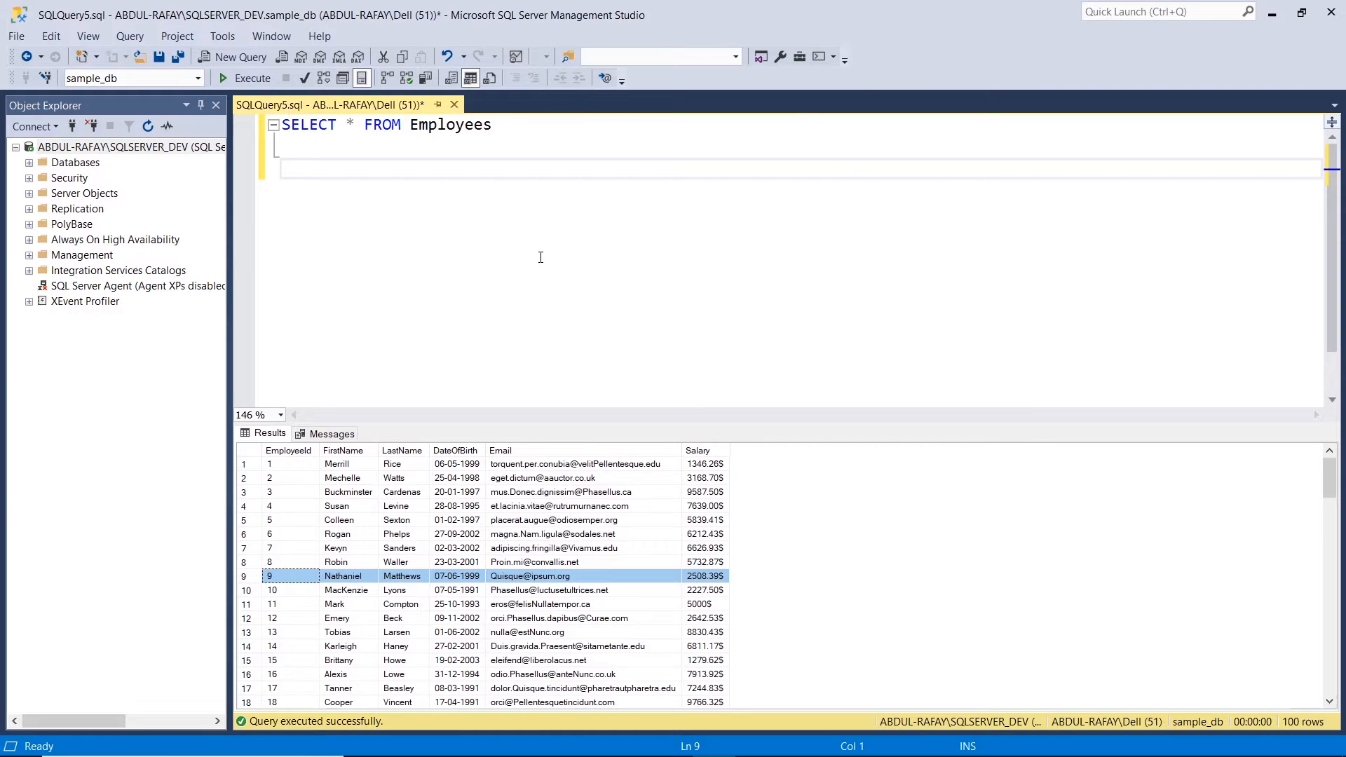
{"action": "left_click", "coordinate": [352, 170]}
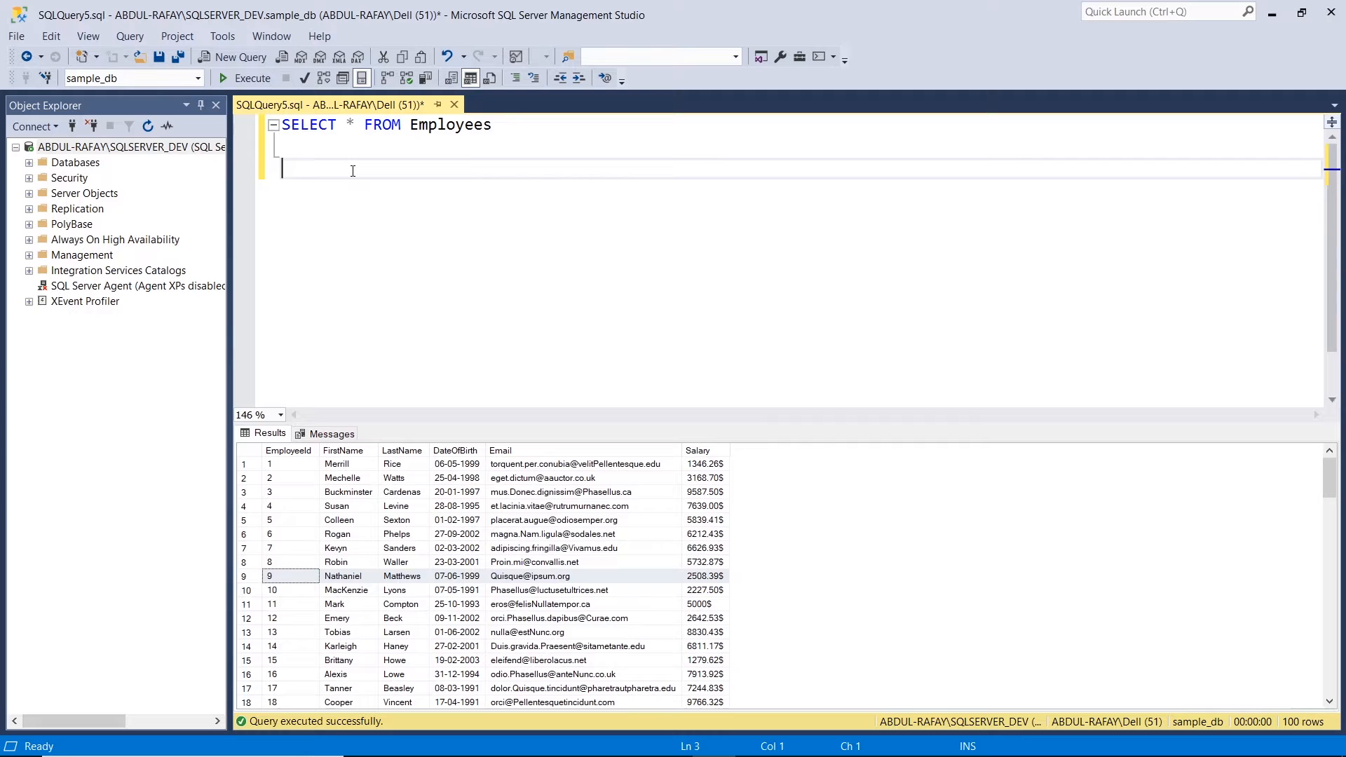
{"action": "type", "text": "UPDATE"}
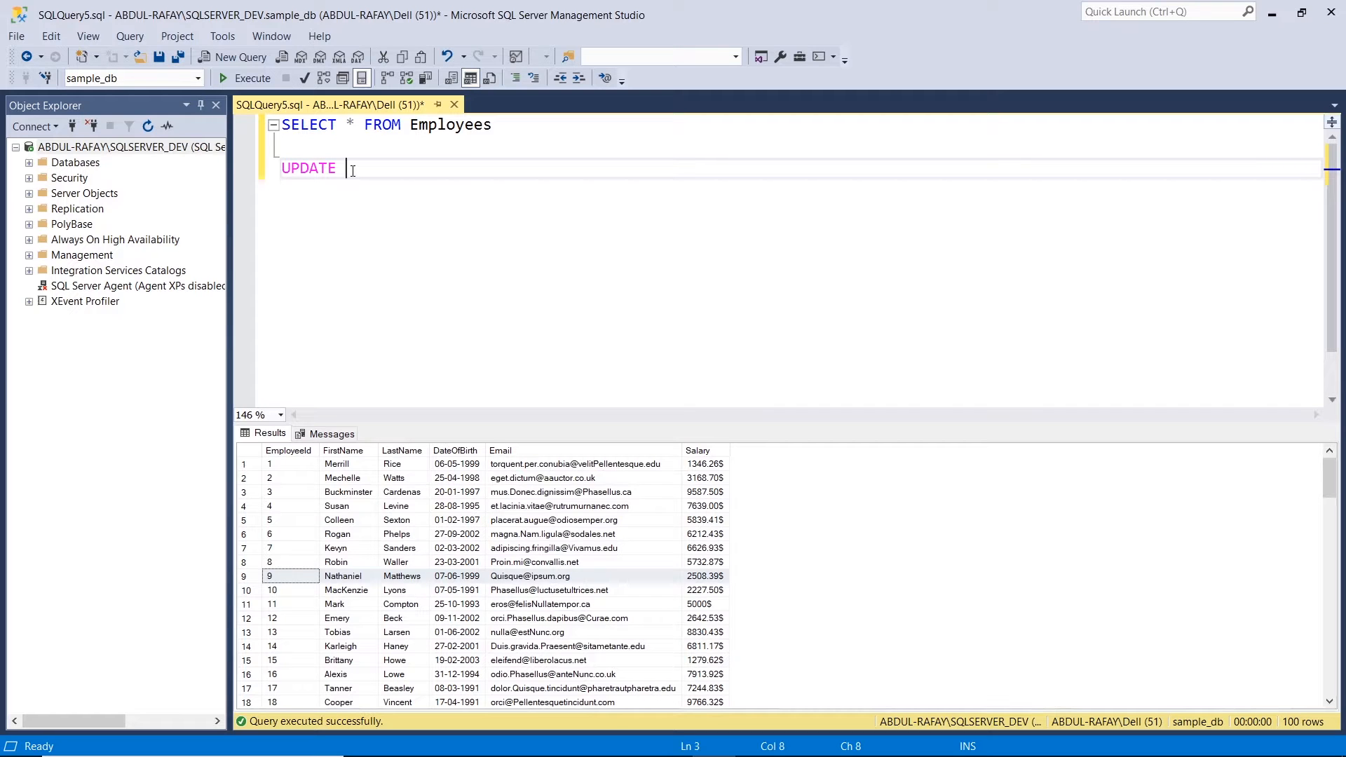
{"action": "type", "text": "Employees SET"}
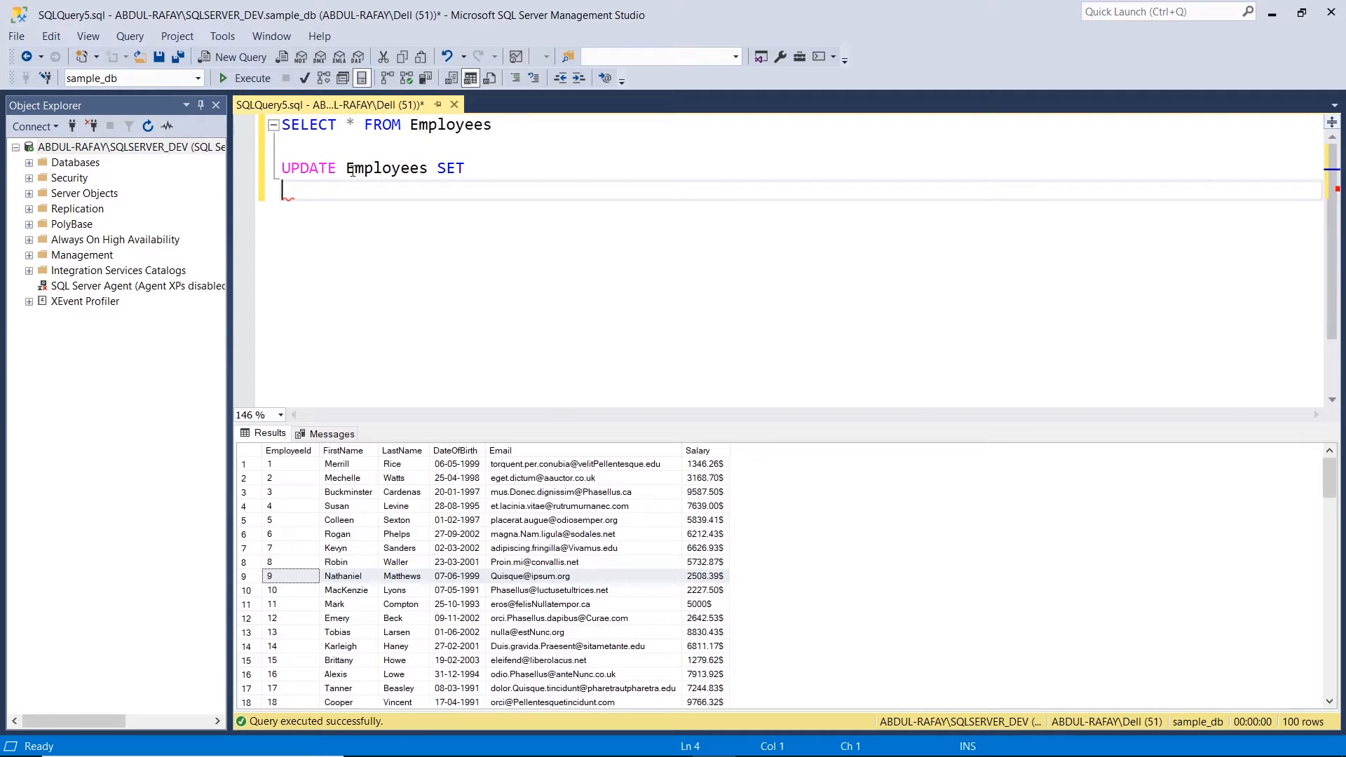
{"action": "type", "text": "FirstName ="}
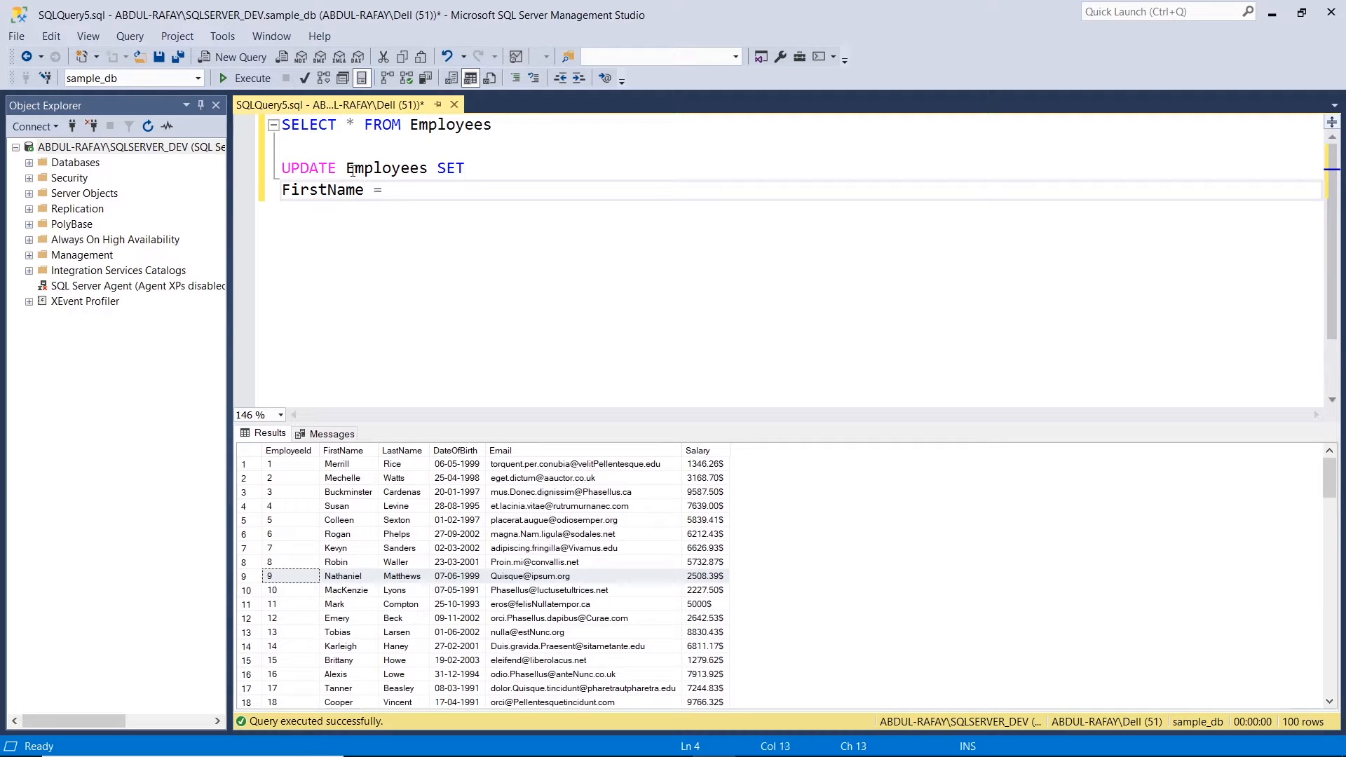
{"action": "type", "text": "'MARK"}
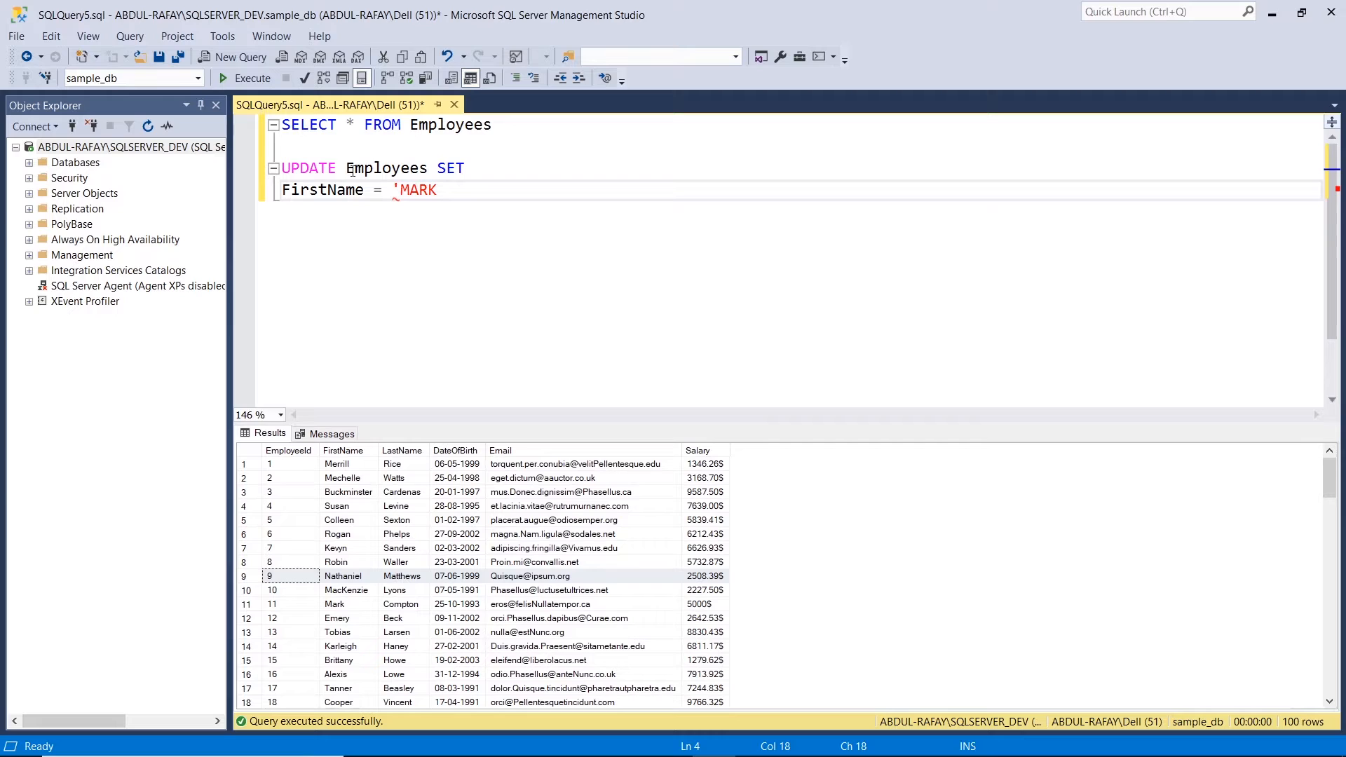
{"action": "type", "text": "'"}
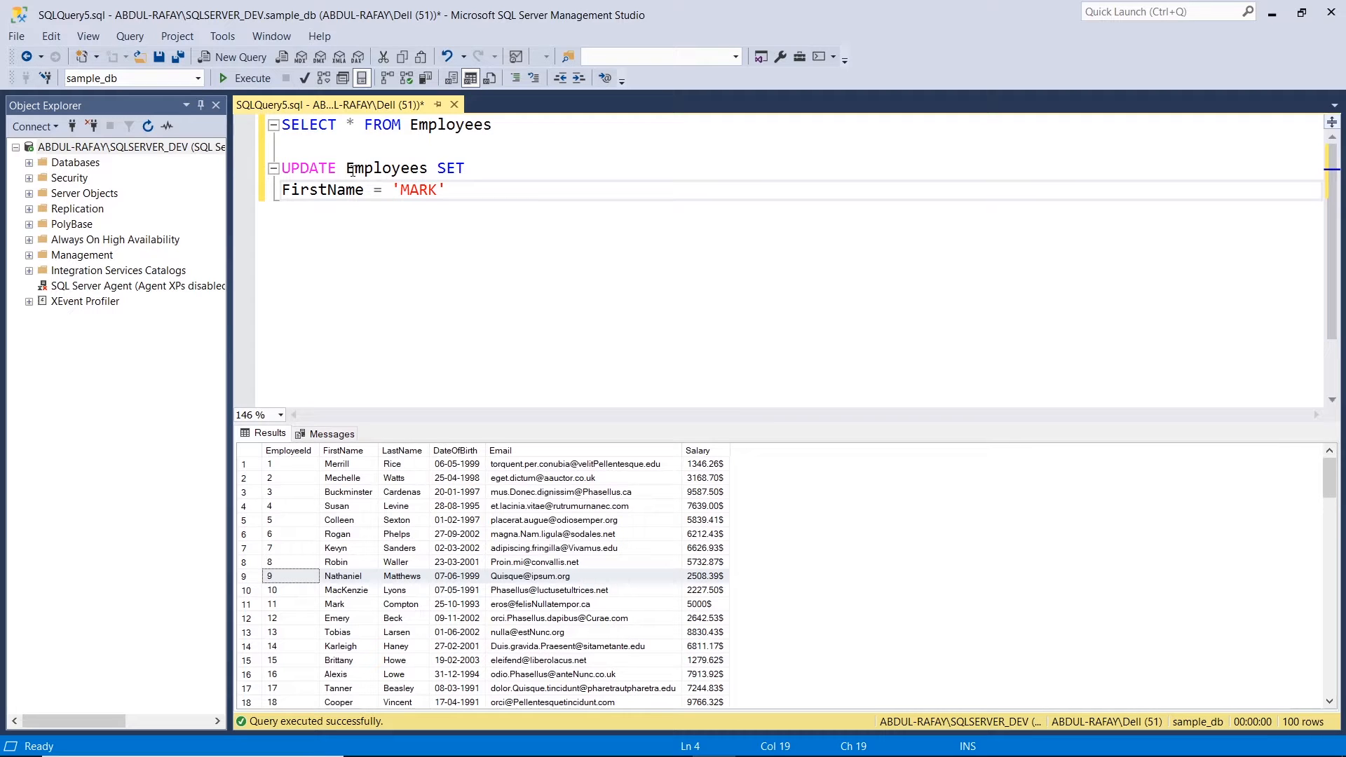
- Add a second assignment on a new line setting Salary = '5000$'
{"action": "left_click", "coordinate": [443, 190]}
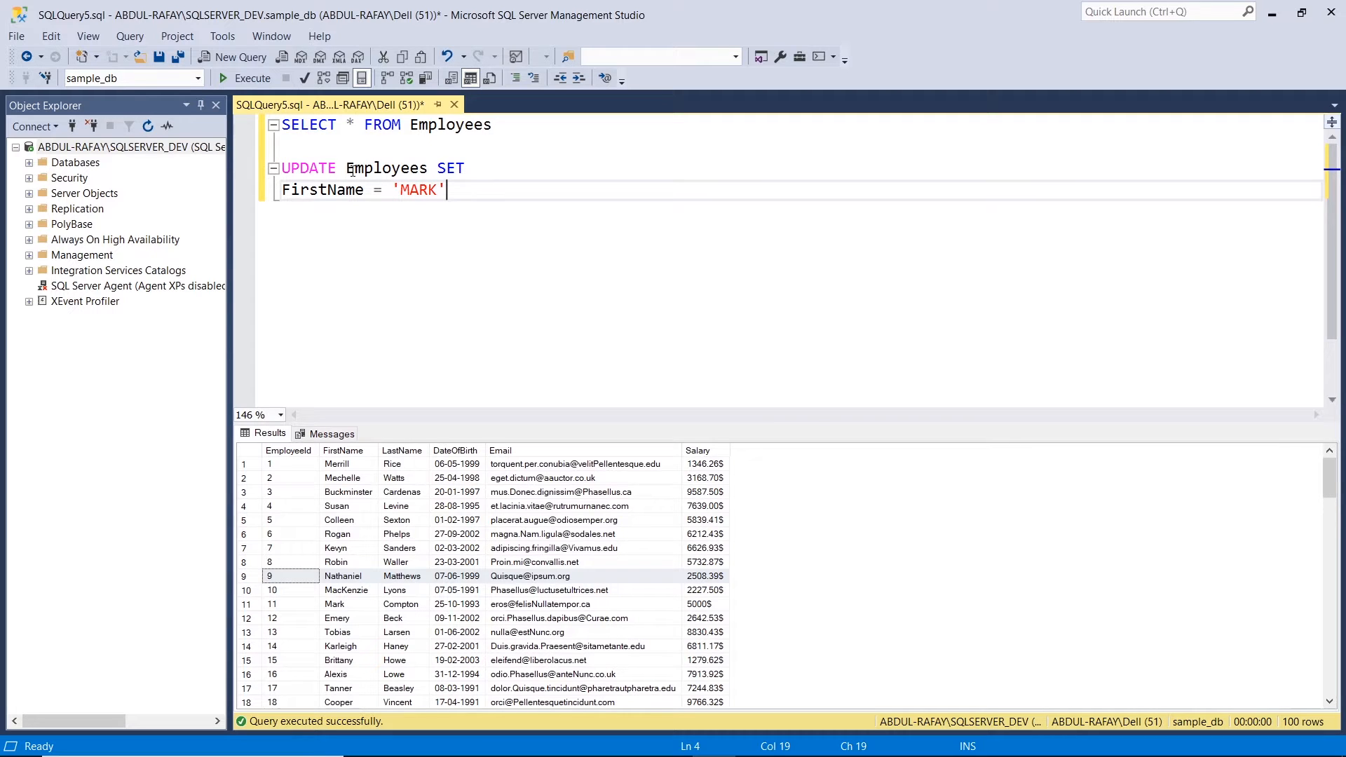
{"action": "type", "text": ","}
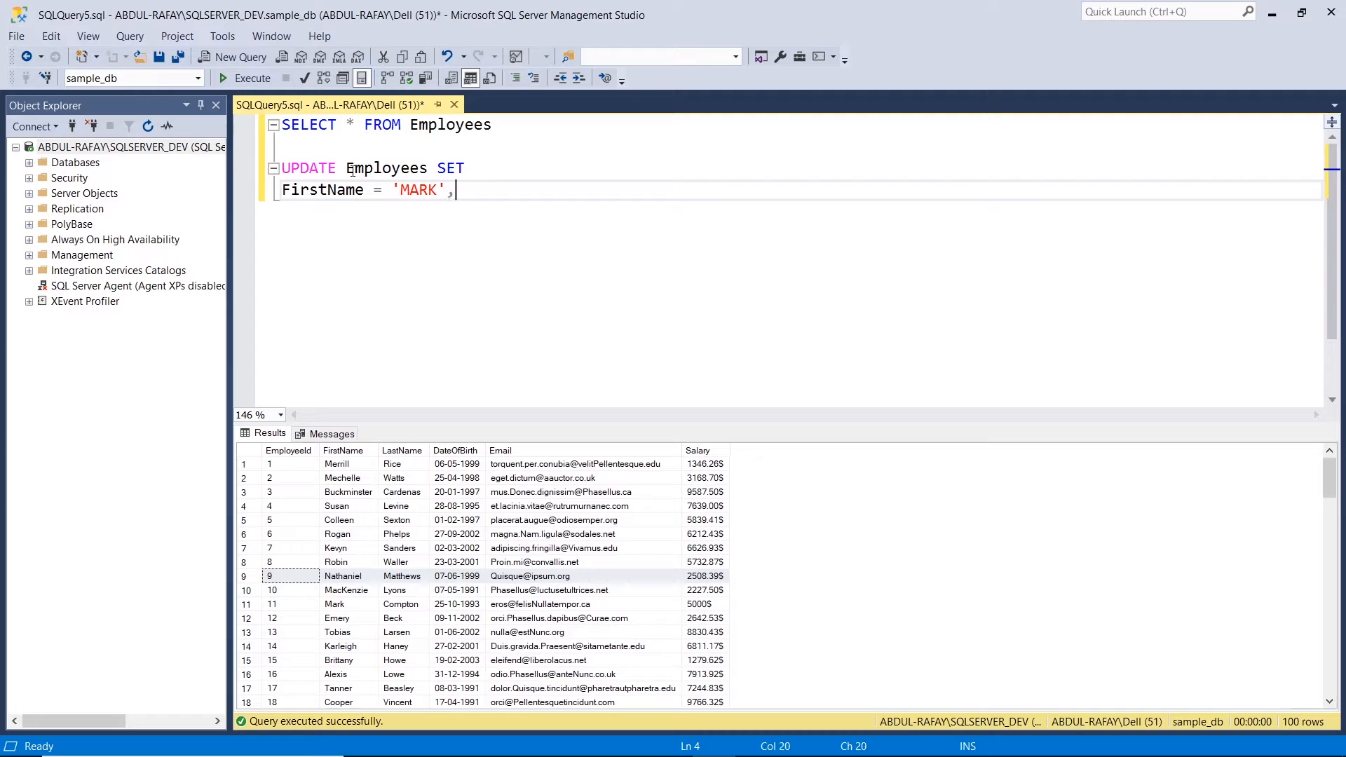
{"action": "key", "text": "Return"}
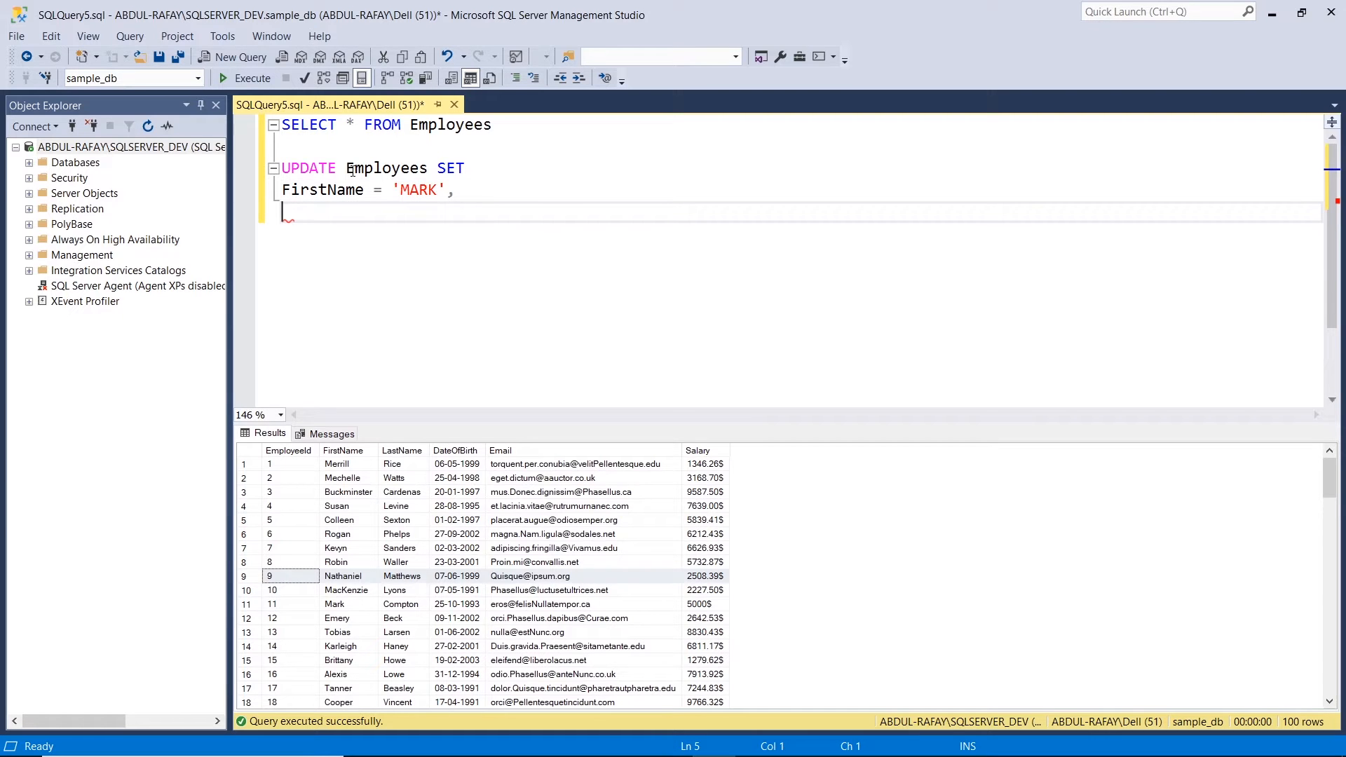
{"action": "type", "text": "Salary = '"}
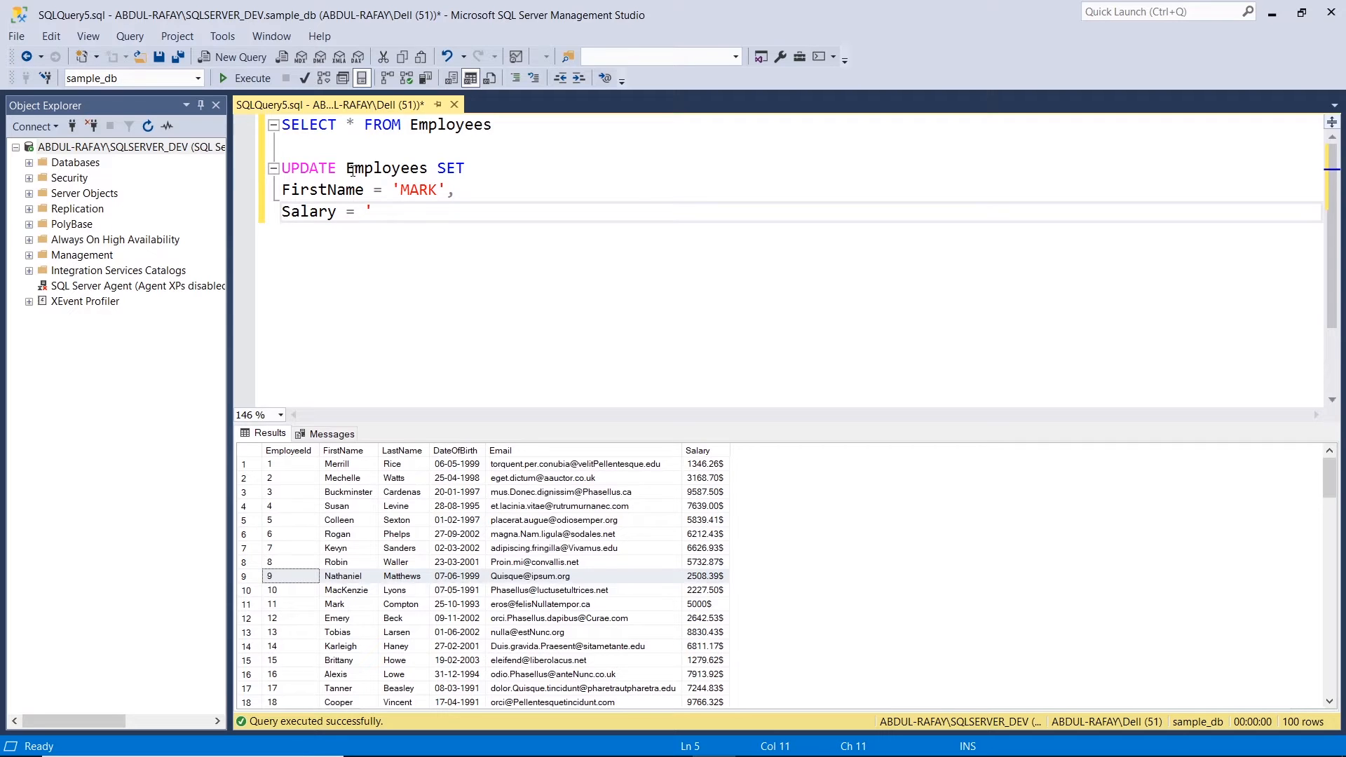
{"action": "type", "text": "5000"}
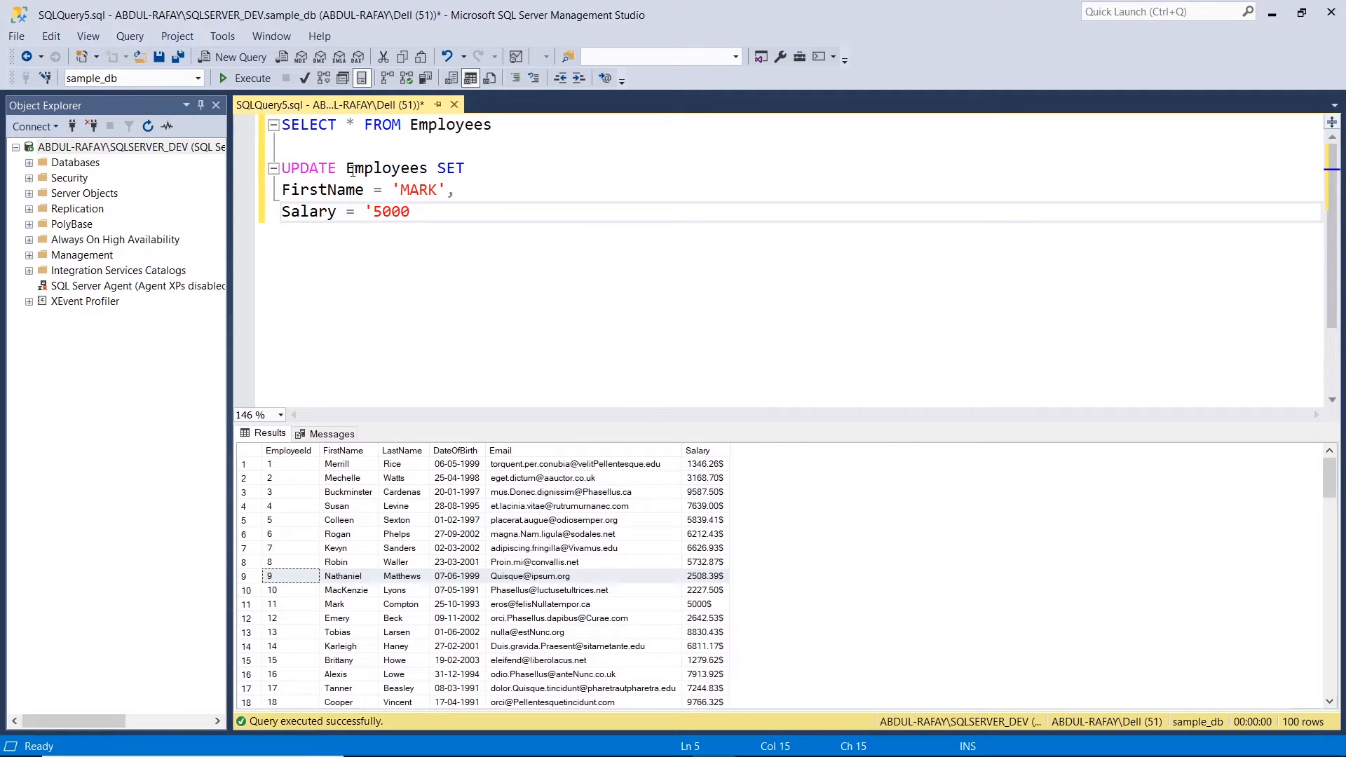
{"action": "type", "text": "$'"}
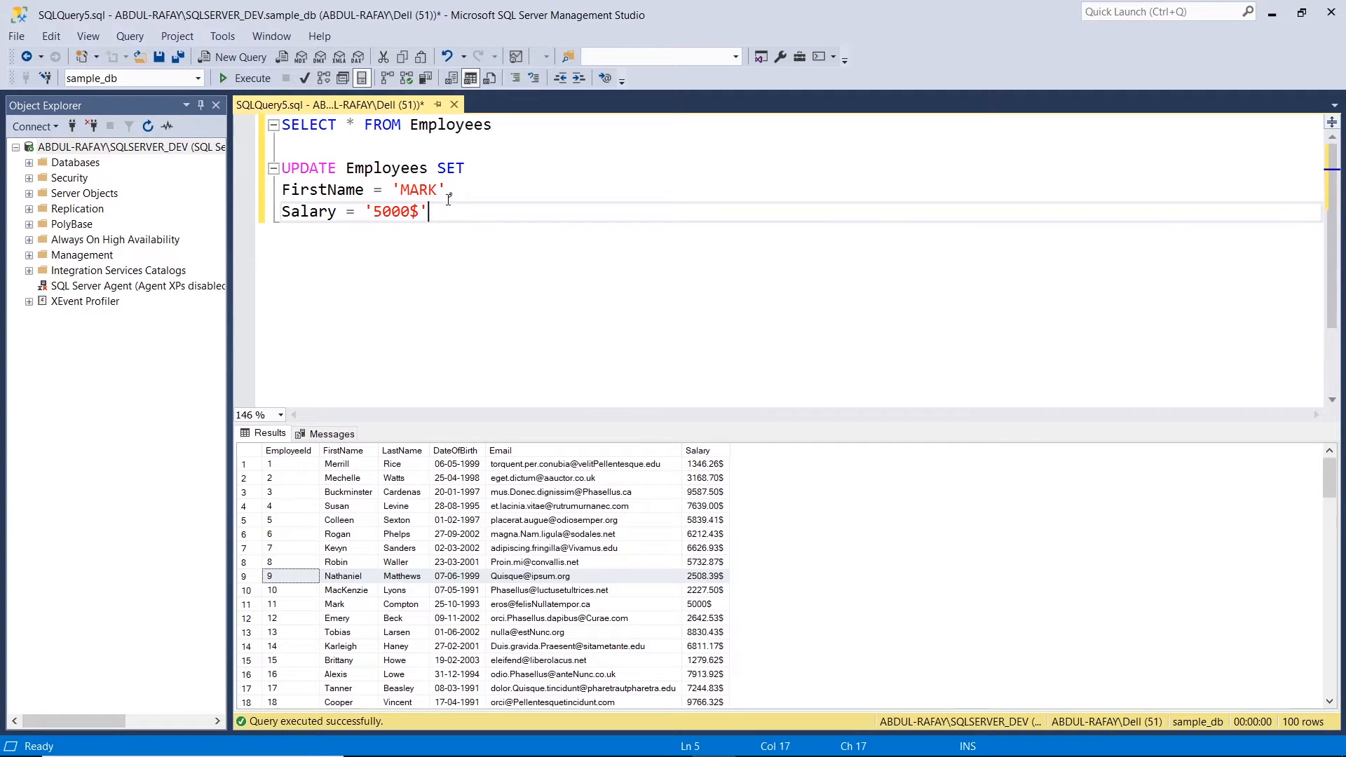
{"action": "mouse_move", "coordinate": [446, 211]}
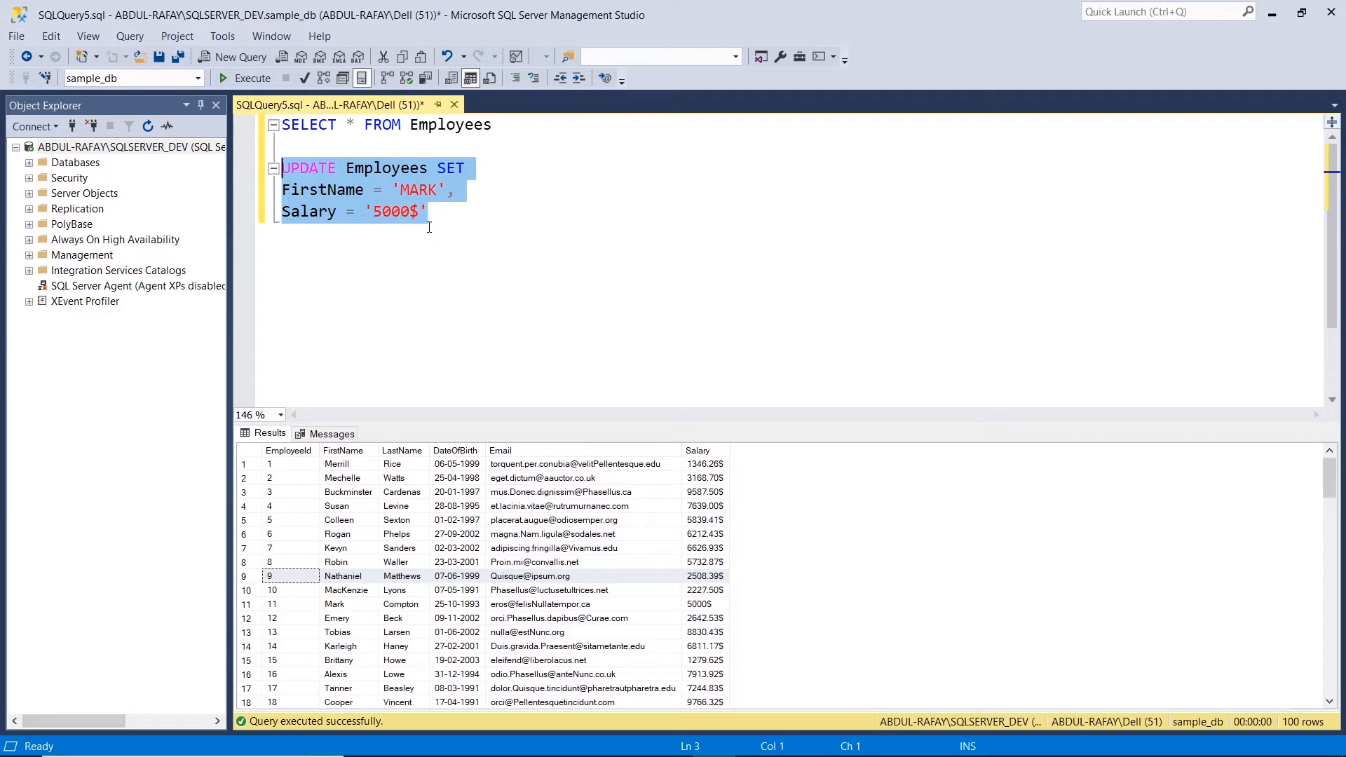
- Review the update statement and append WHERE EmployeeId = 9 after the salary assignment
{"action": "left_click", "coordinate": [429, 212]}
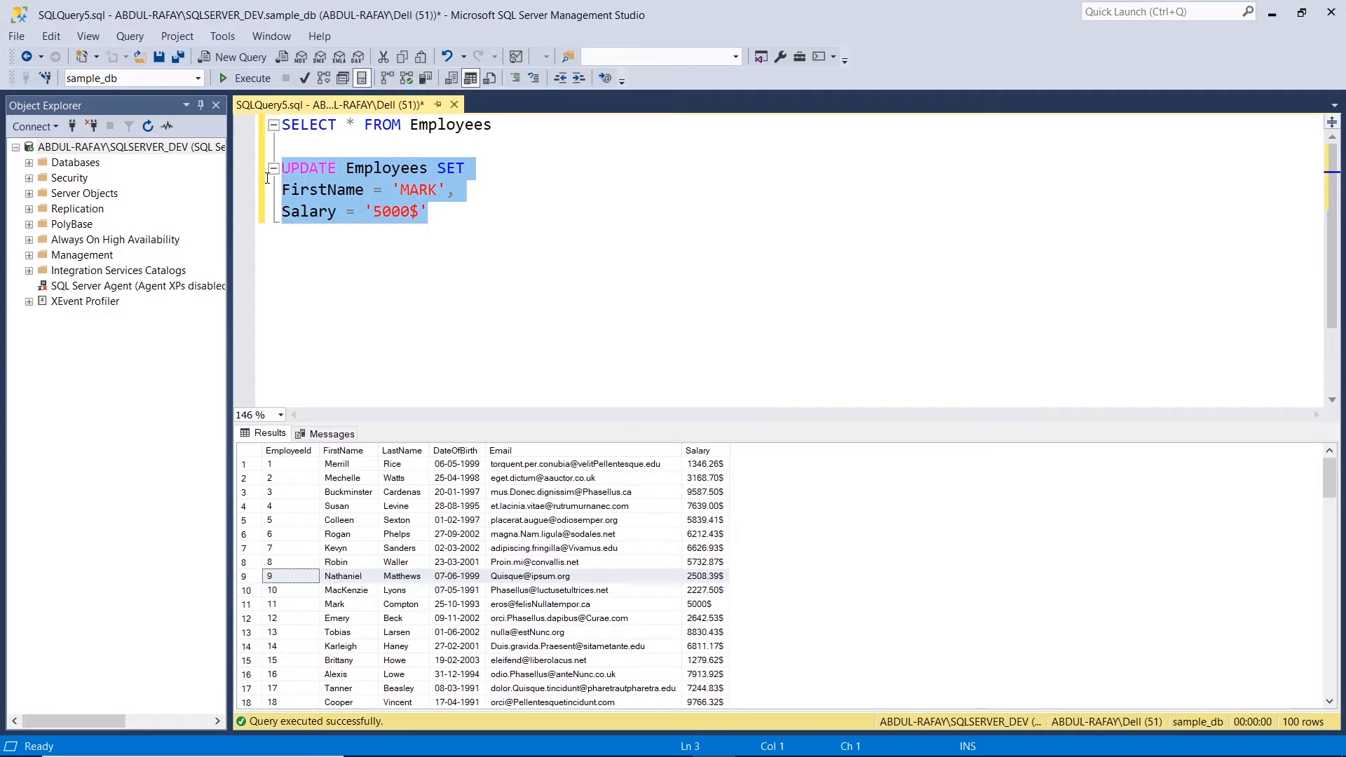
{"action": "mouse_move", "coordinate": [350, 168]}
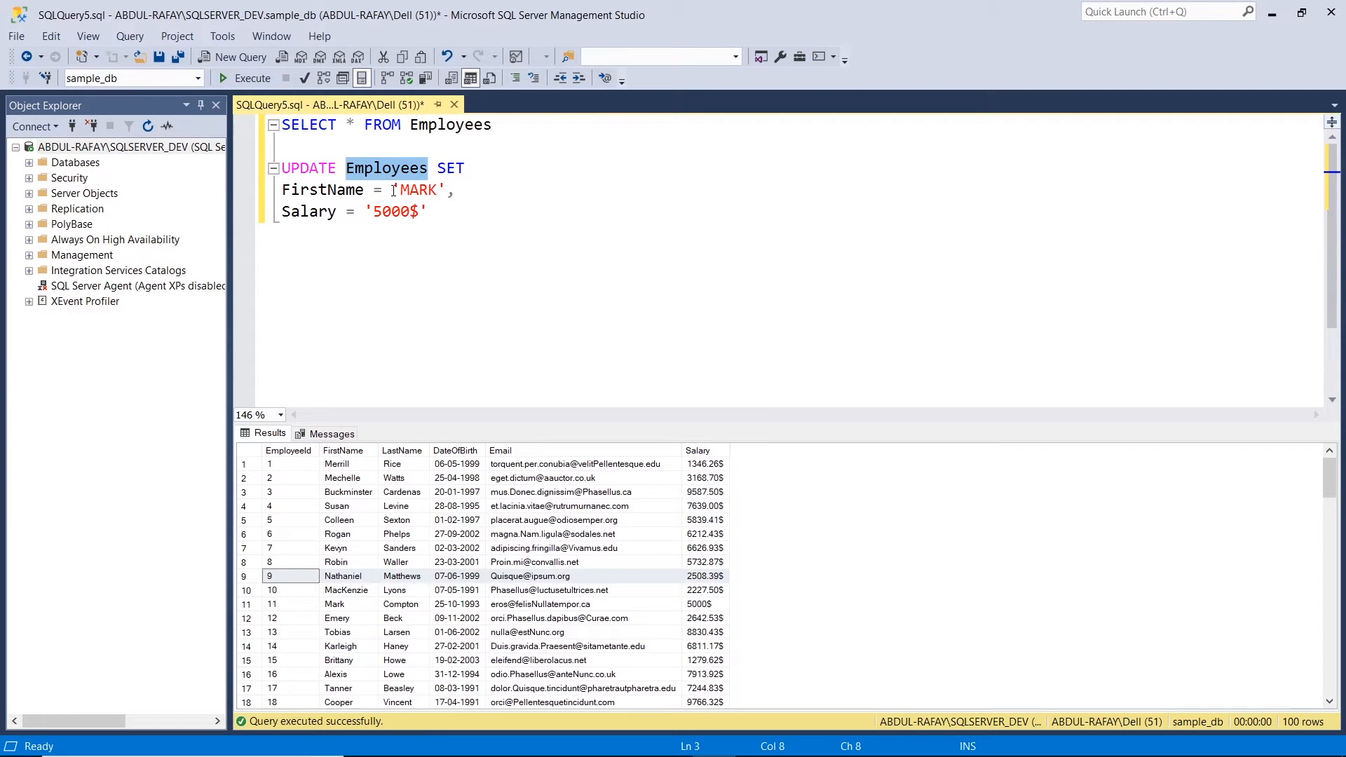
{"action": "double_click", "coordinate": [394, 212]}
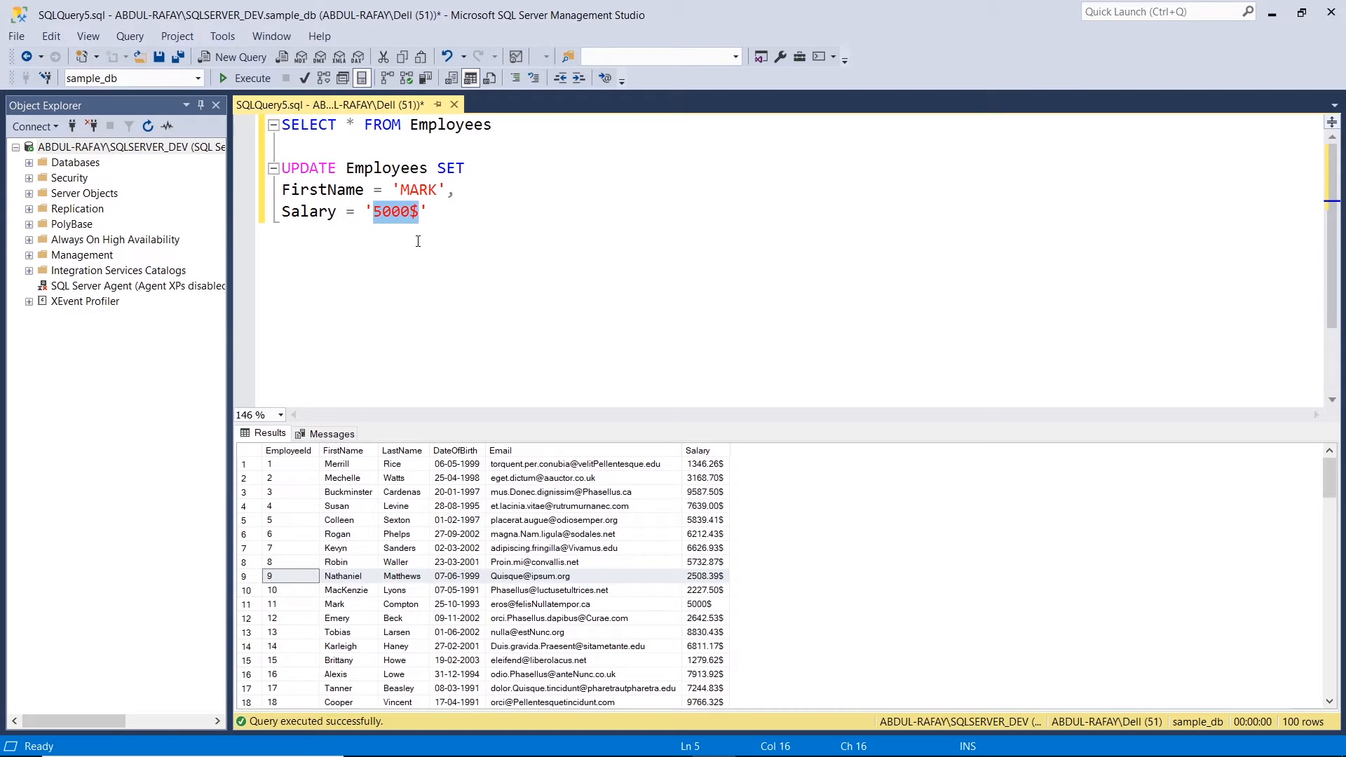
{"action": "left_click", "coordinate": [427, 211]}
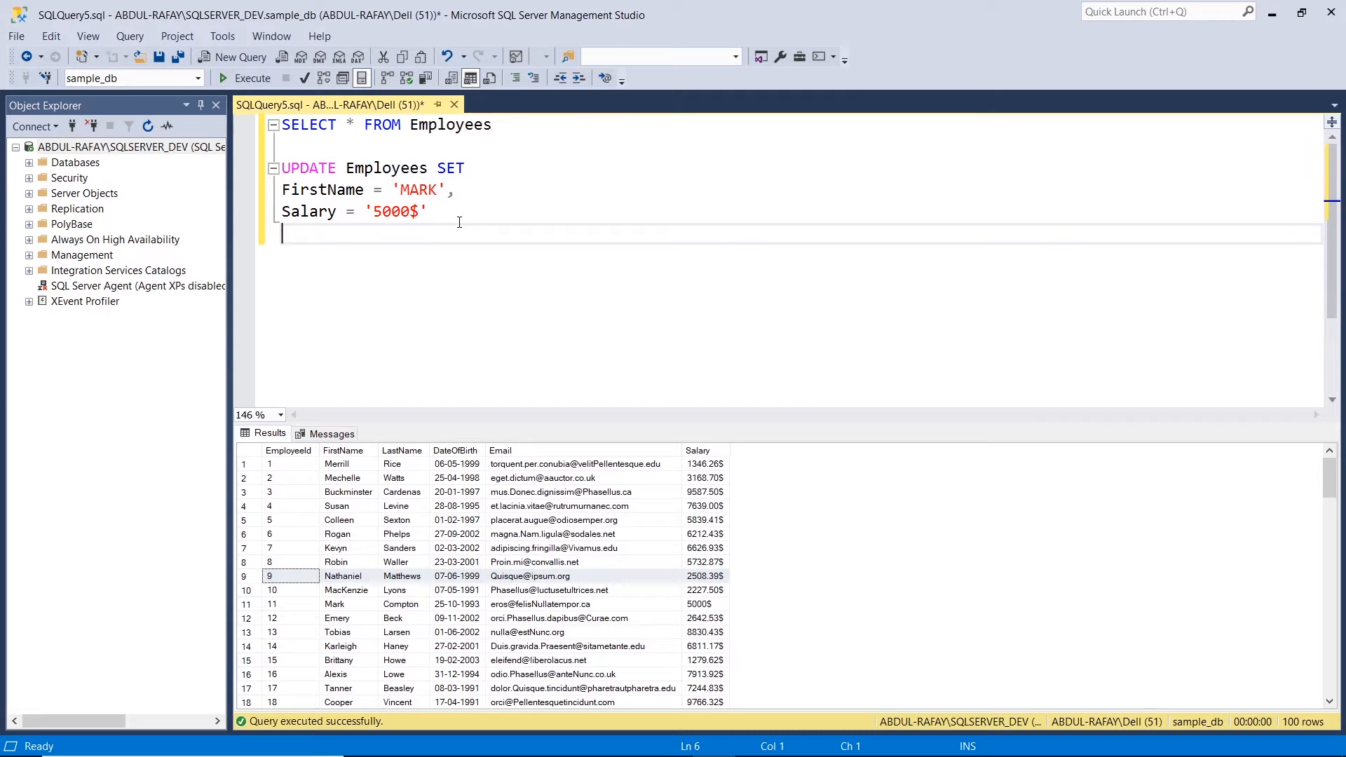
{"action": "type", "text": "WHERE"}
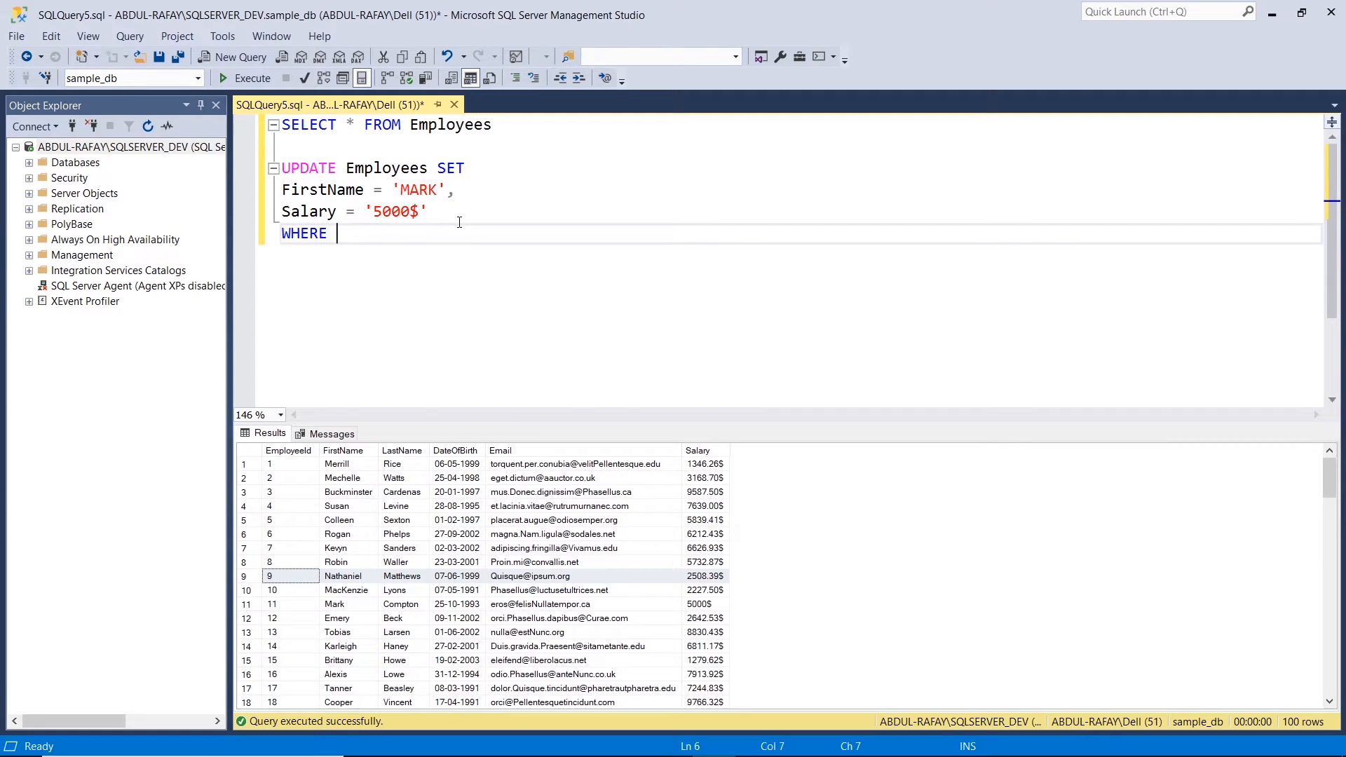
{"action": "type", "text": "EmployeeId = 9"}
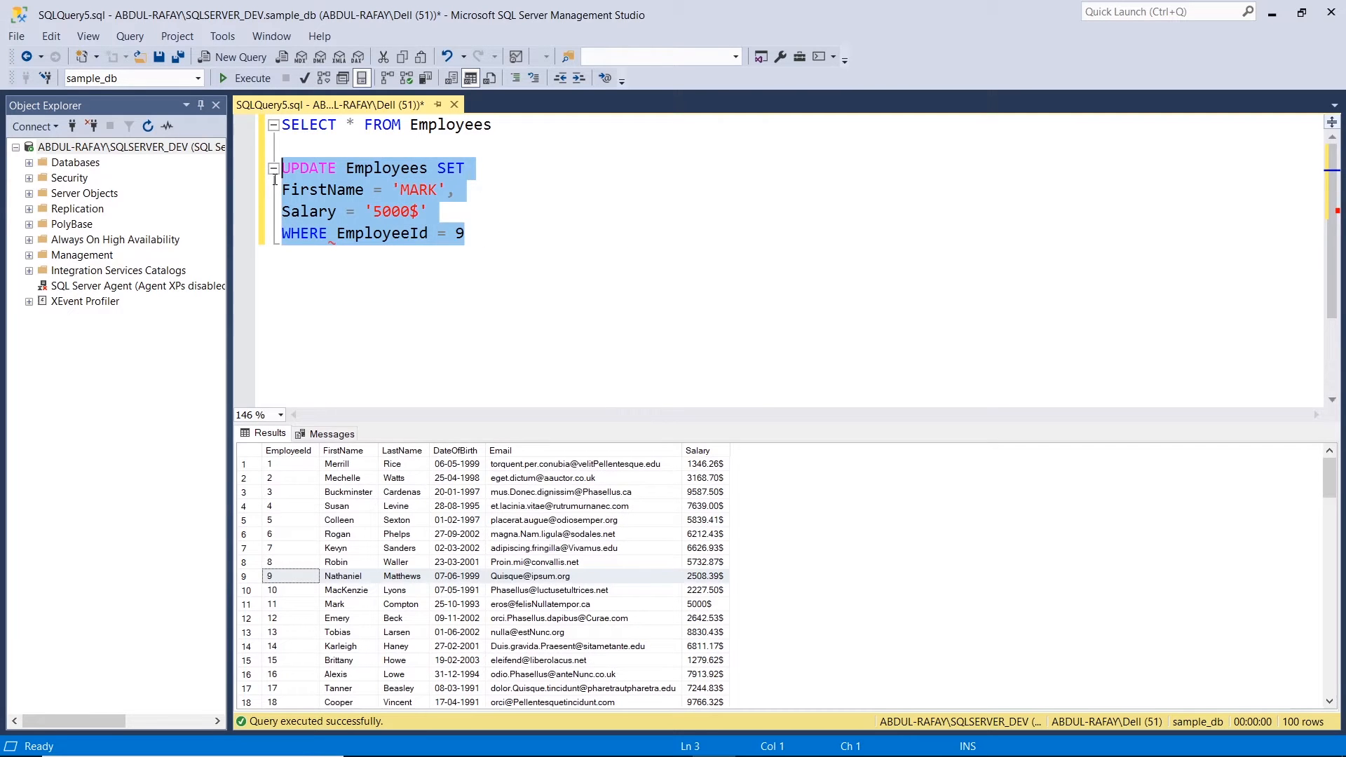
- Execute the update, then rerun SELECT * FROM Employees to show employee 9 as MARK with 5000$
{"action": "left_click", "coordinate": [251, 77]}
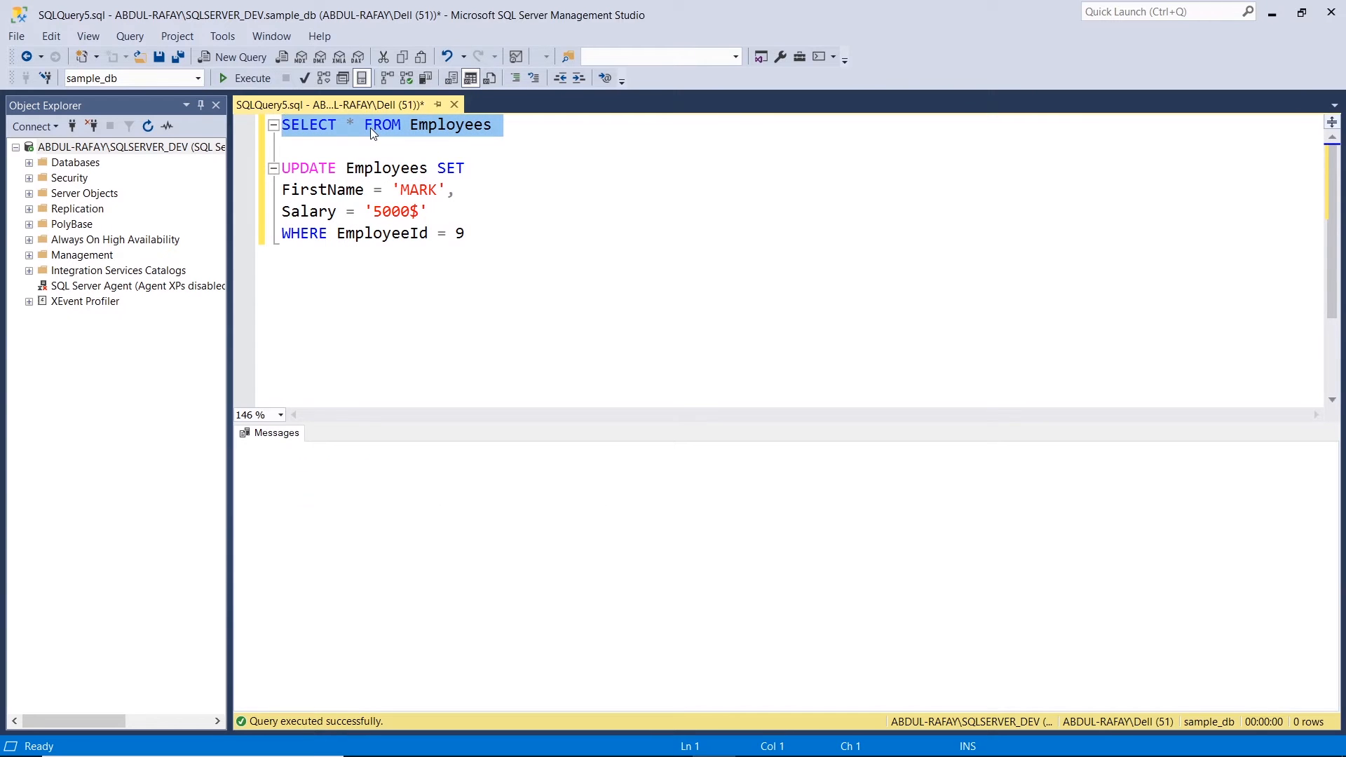
{"action": "left_click", "coordinate": [251, 79]}
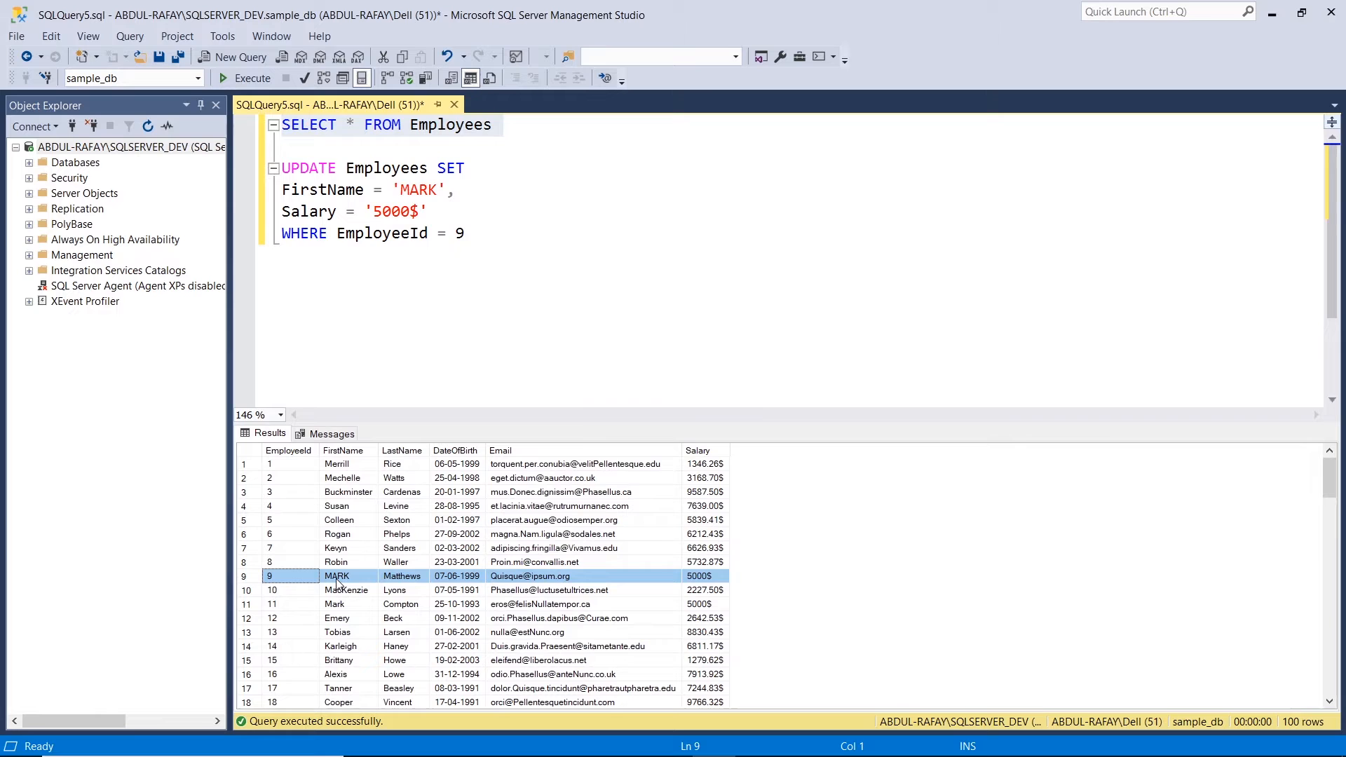
{"action": "mouse_move", "coordinate": [376, 377]}
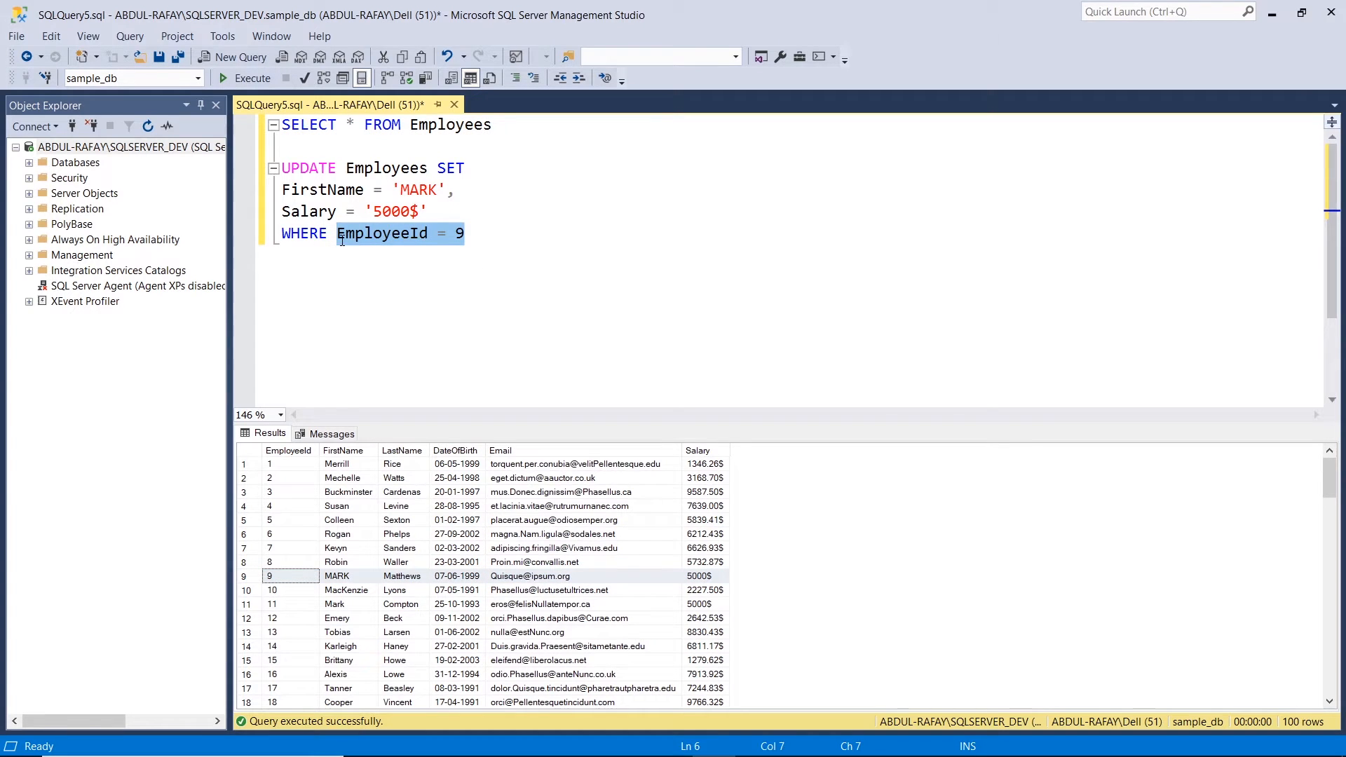
{"action": "mouse_move", "coordinate": [502, 515]}
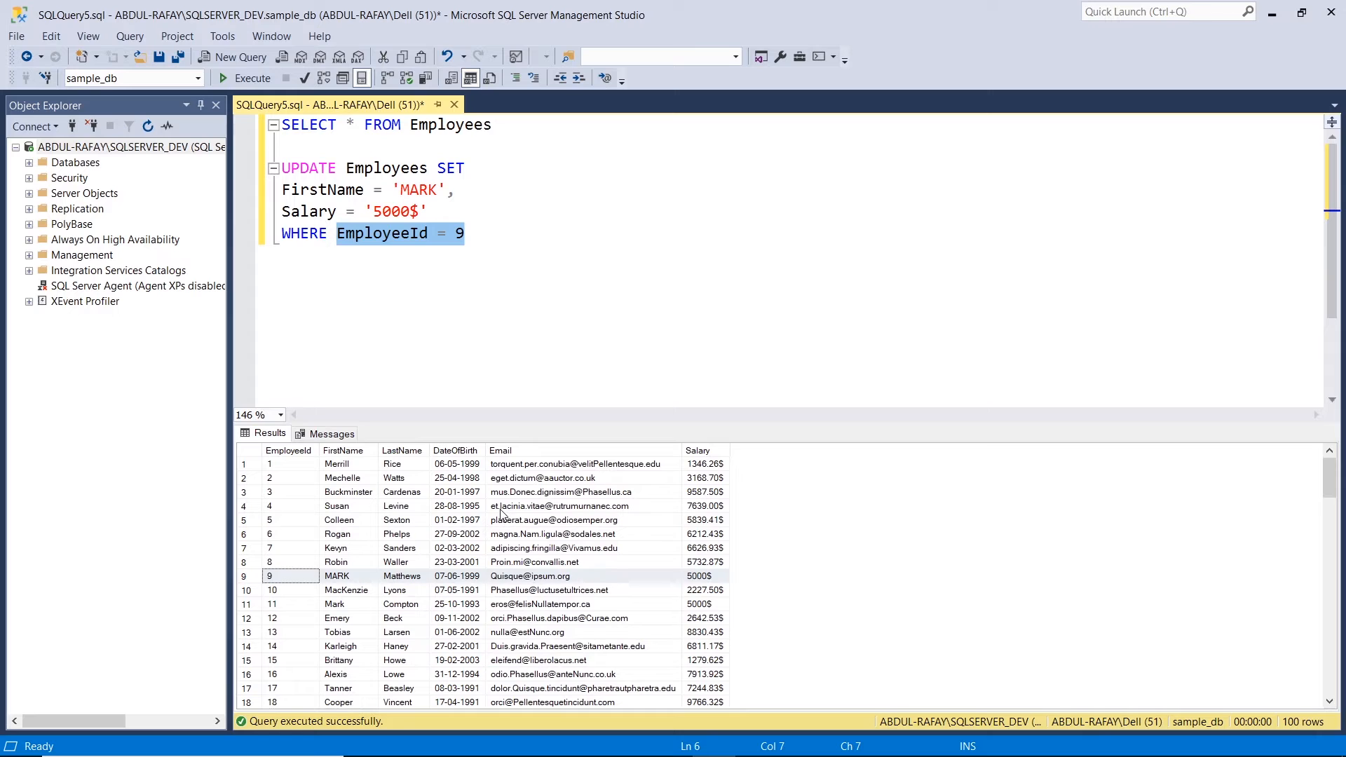
{"action": "mouse_move", "coordinate": [429, 645]}
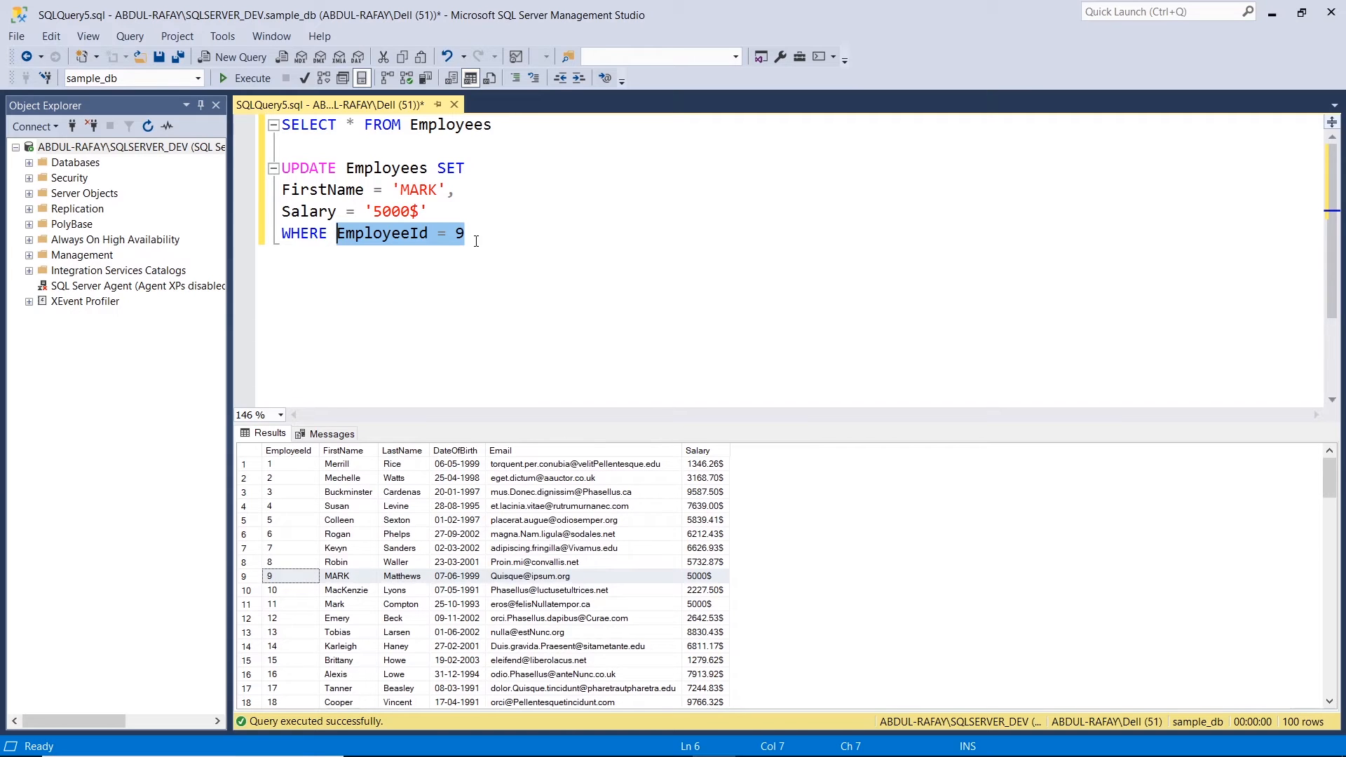
{"action": "mouse_move", "coordinate": [254, 583]}
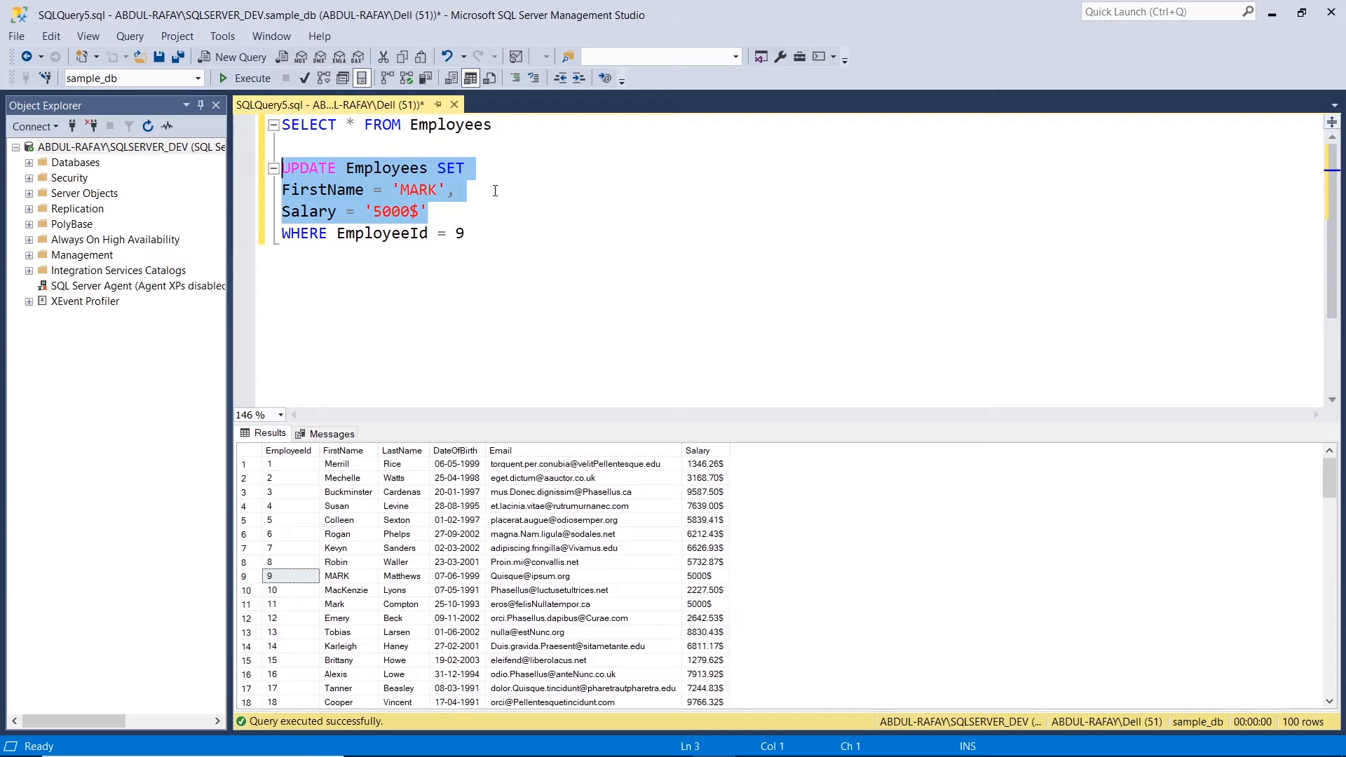
- Replace the FirstName assignment so the update sets only Salary, first drafting a value ending in $
{"action": "left_click", "coordinate": [283, 189]}
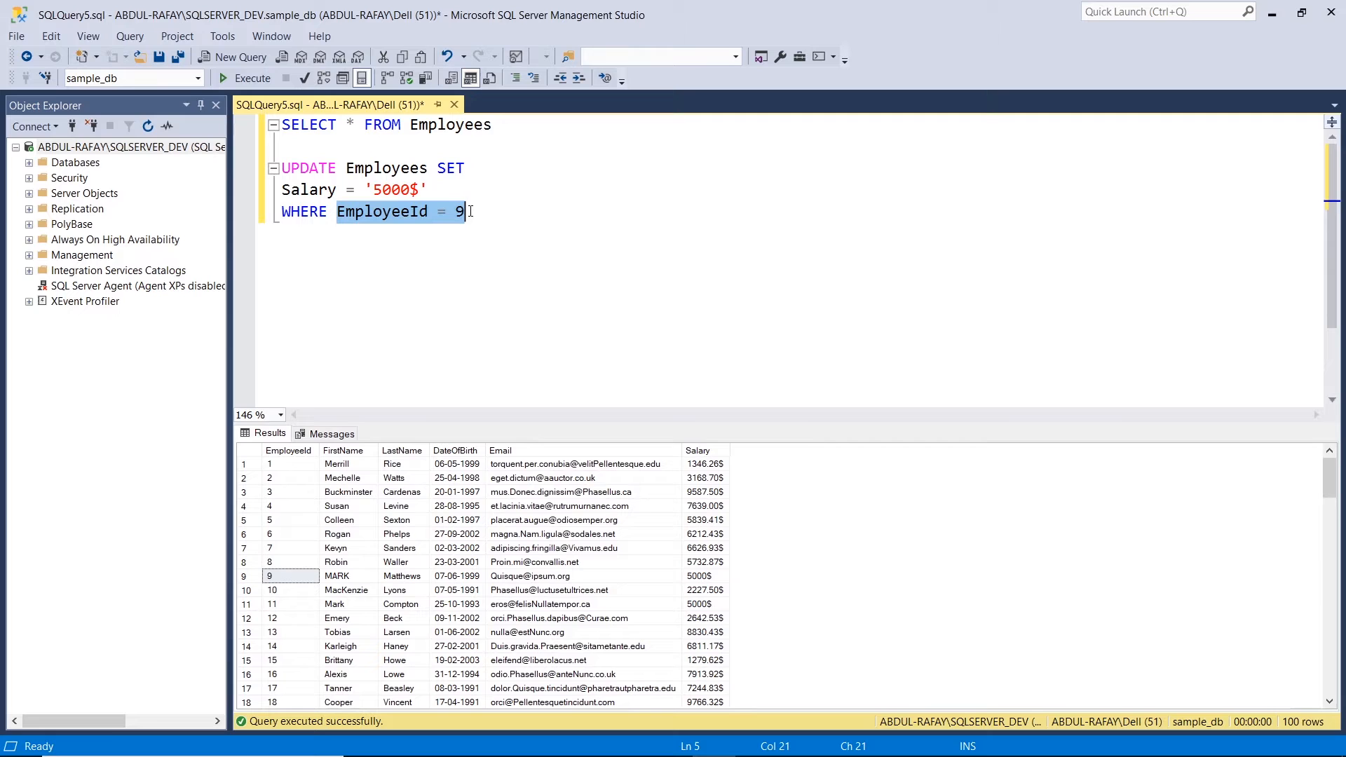
{"action": "type", "text": "Salary <"}
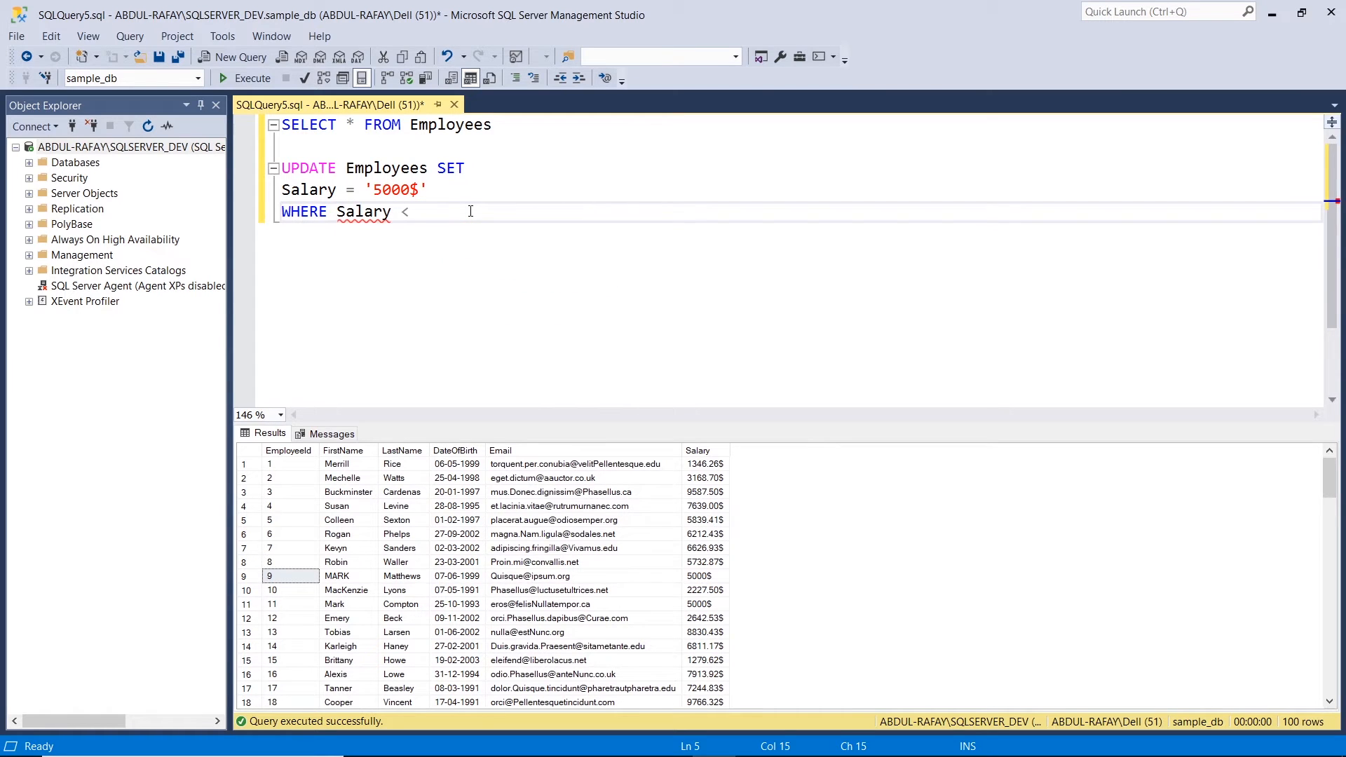
{"action": "type", "text": "2000"}
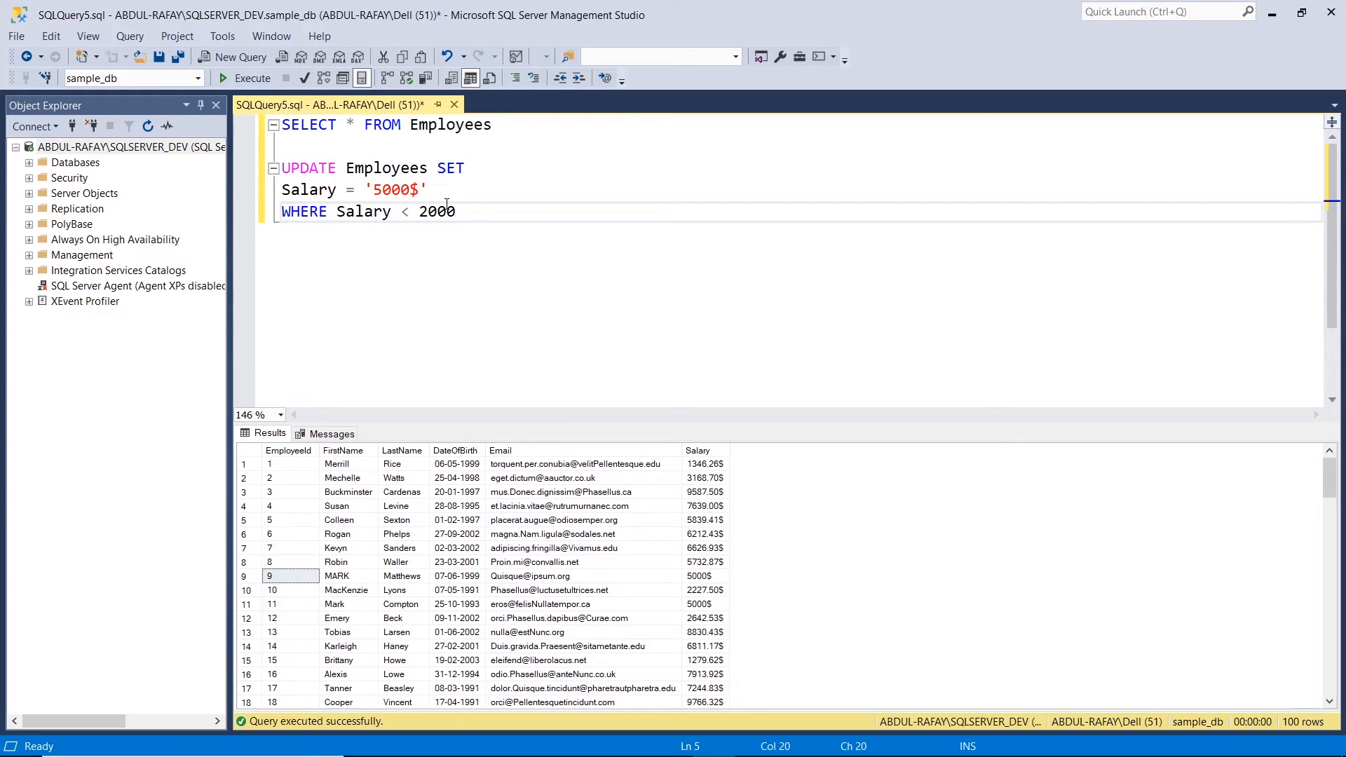
{"action": "type", "text": "$'"}
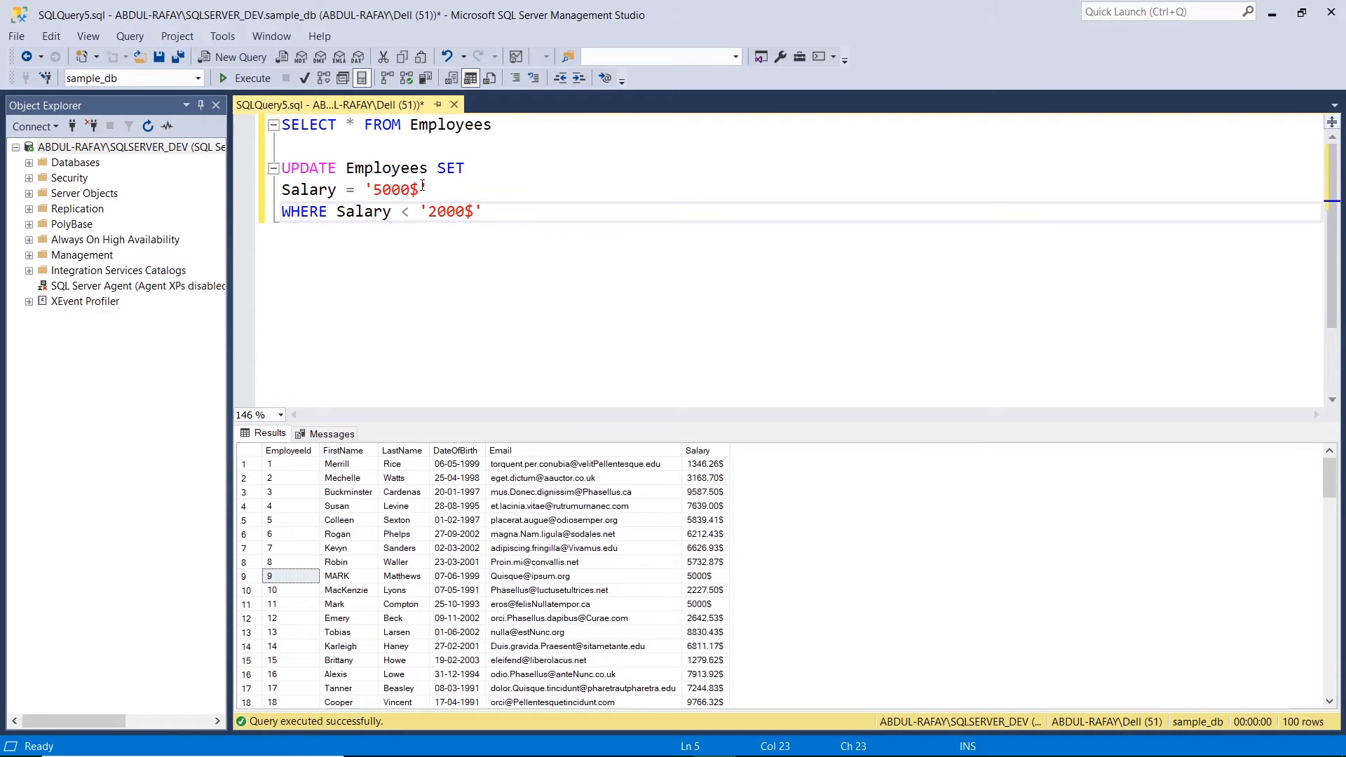
- Change the new salary value to 10000$ with the condition Salary < '5000$'
{"action": "left_click", "coordinate": [377, 189]}
{"action": "type", "text": "3"}
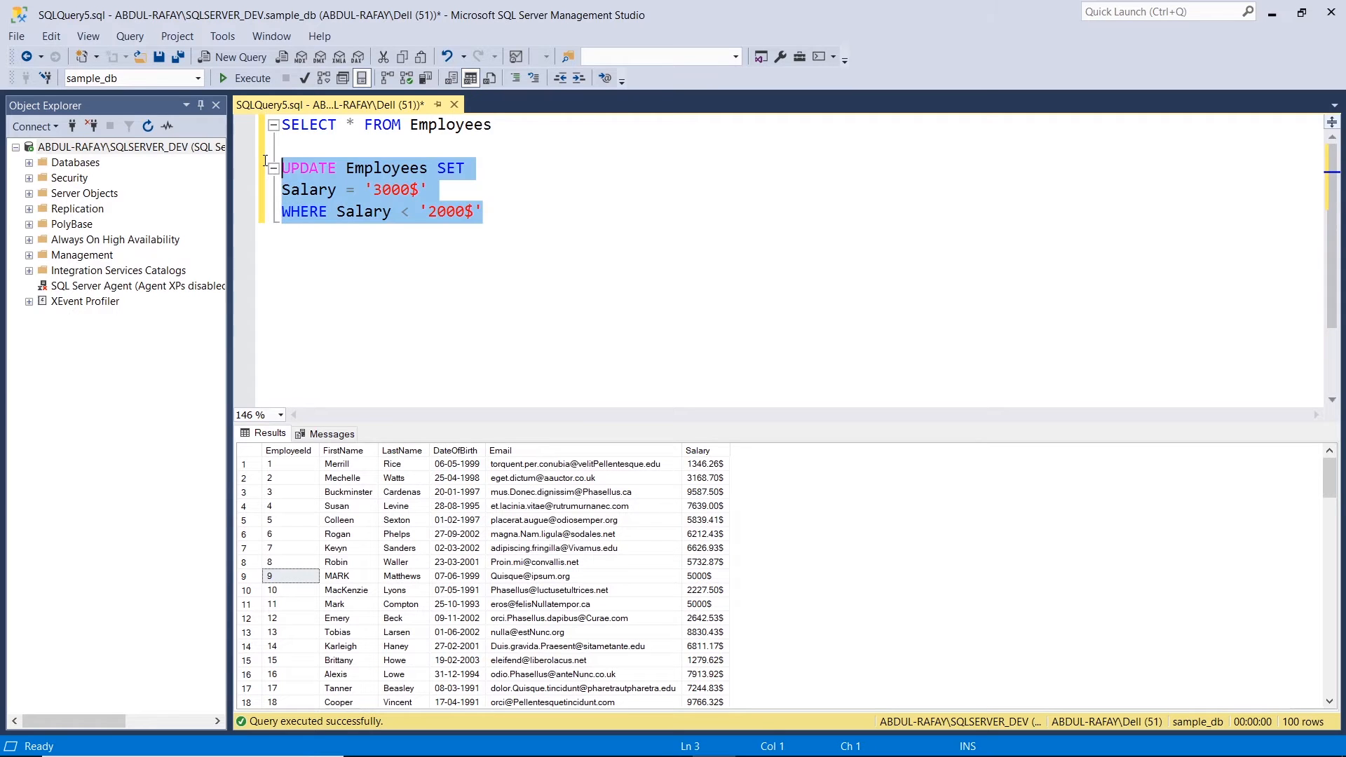
{"action": "mouse_move", "coordinate": [262, 164]}
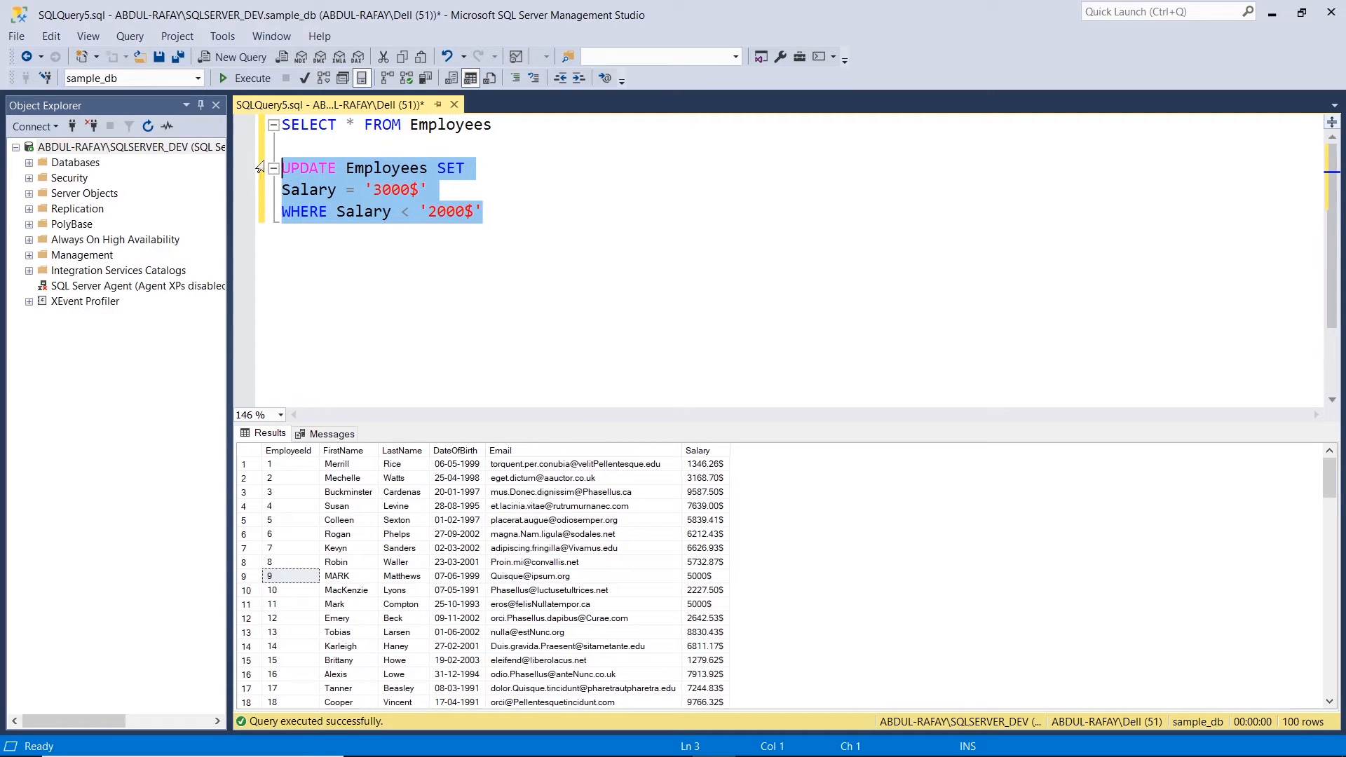
{"action": "scroll", "scroll_direction": "down", "scroll_amount": 3}
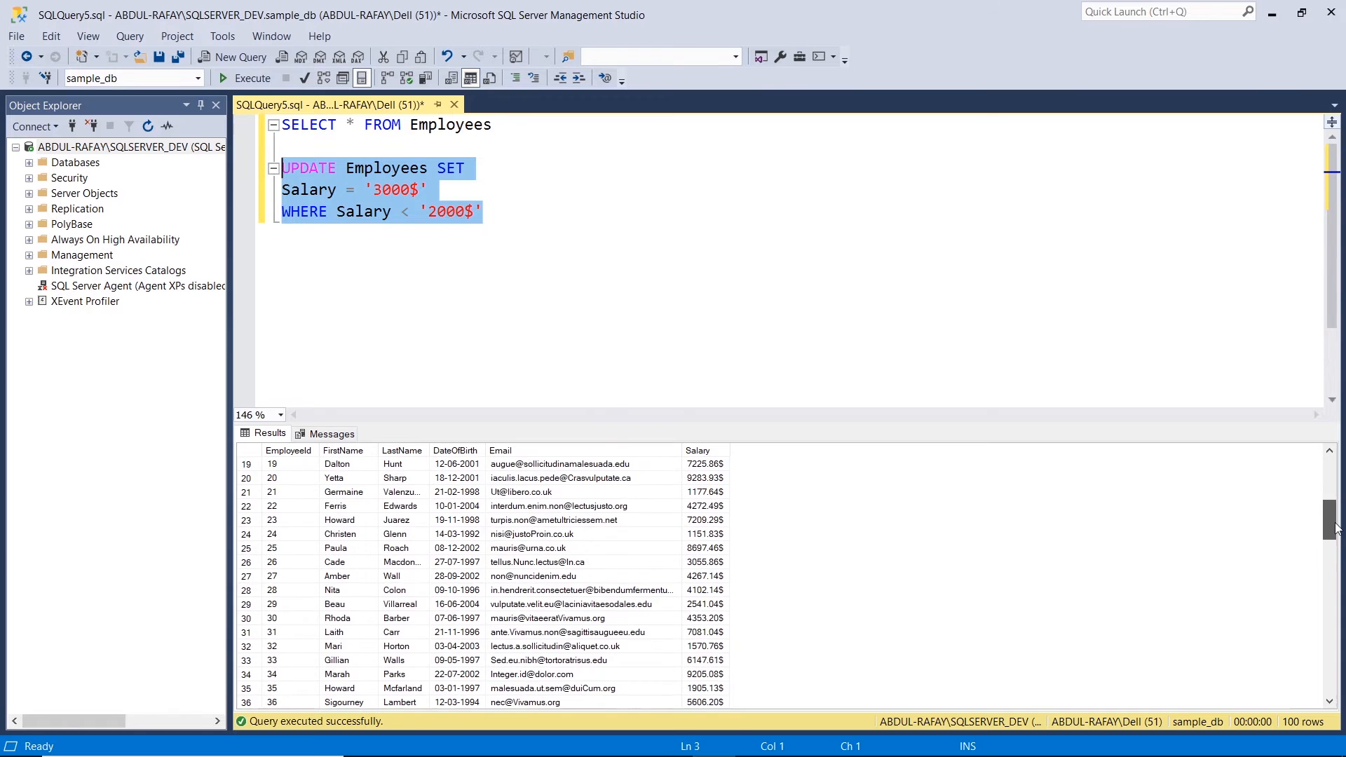
{"action": "scroll", "scroll_direction": "down", "scroll_amount": 3}
{"action": "type", "text": "5"}
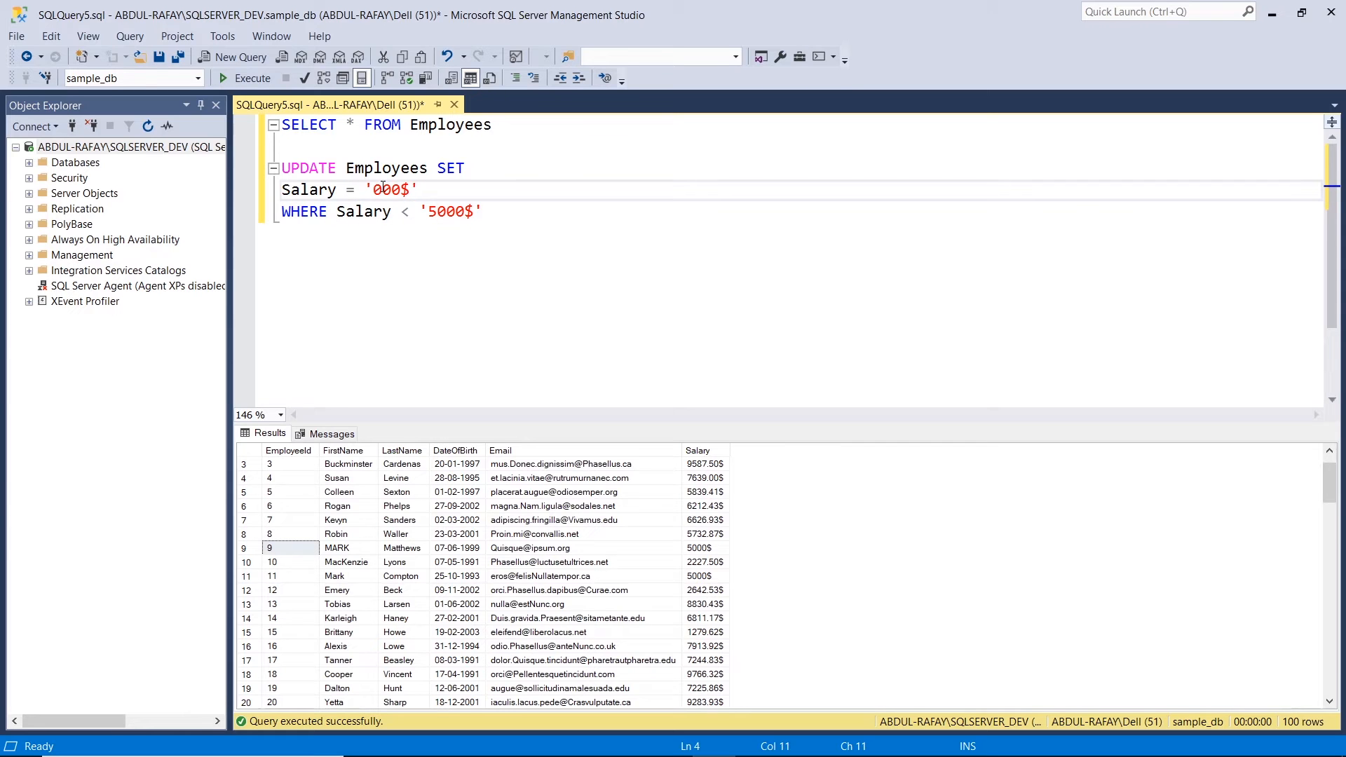
{"action": "type", "text": "10000"}
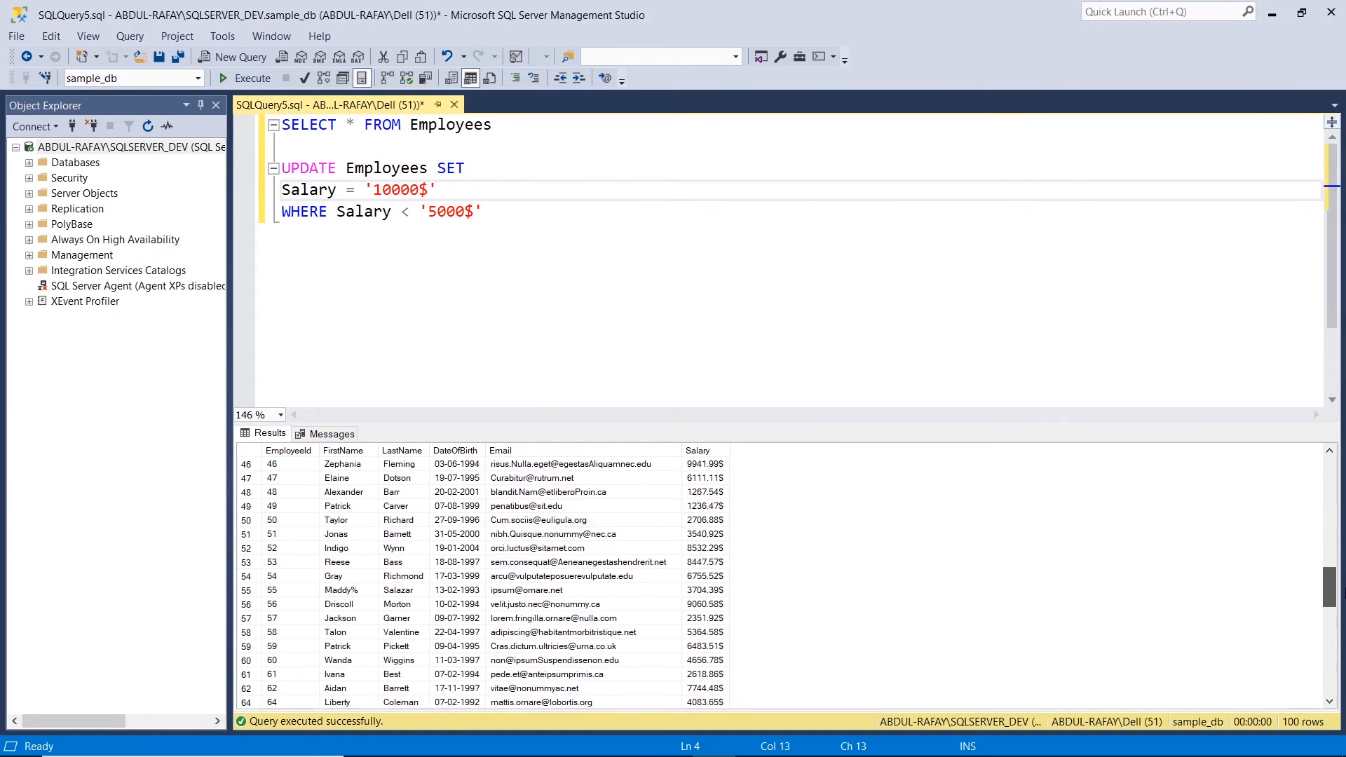
{"action": "scroll", "scroll_direction": "down", "scroll_amount": 3}
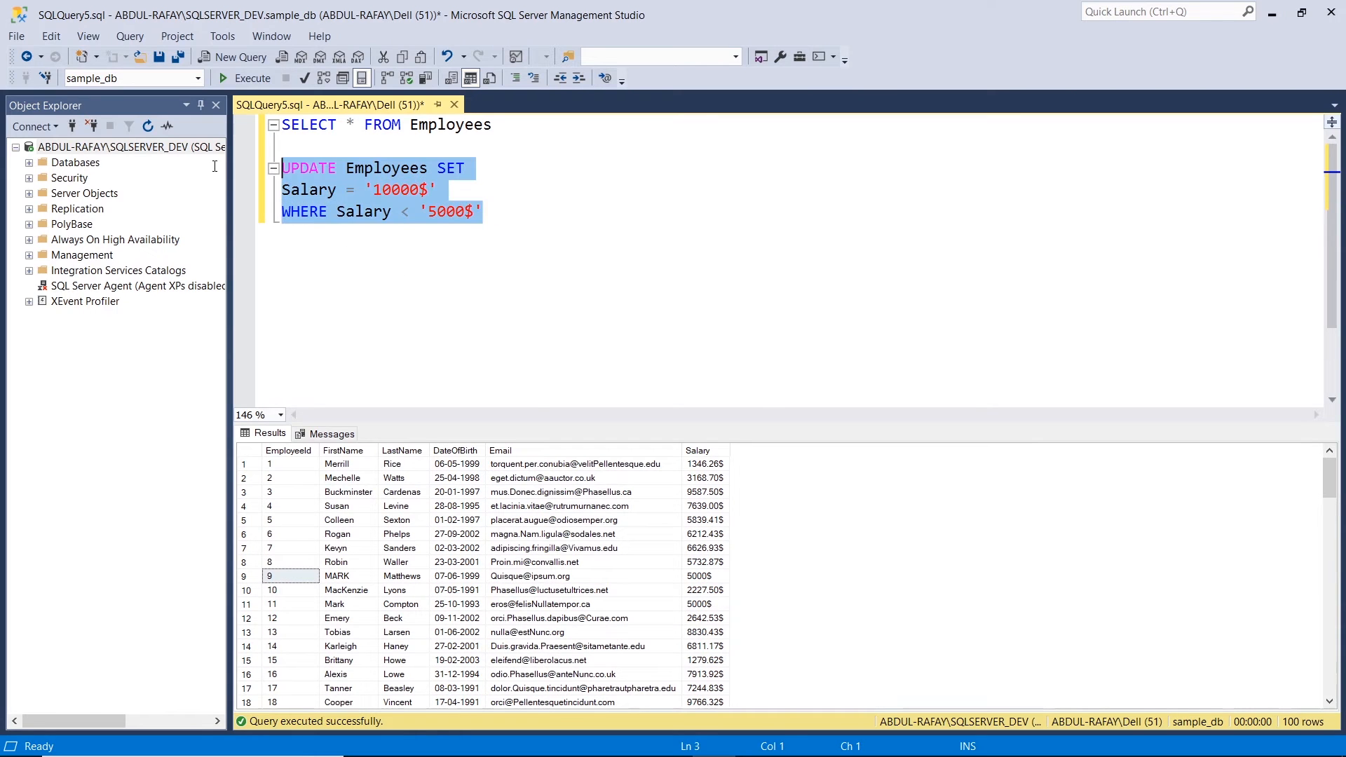
- Execute the salary update affecting 40 rows and list the Employees table again
{"action": "left_click", "coordinate": [251, 78]}
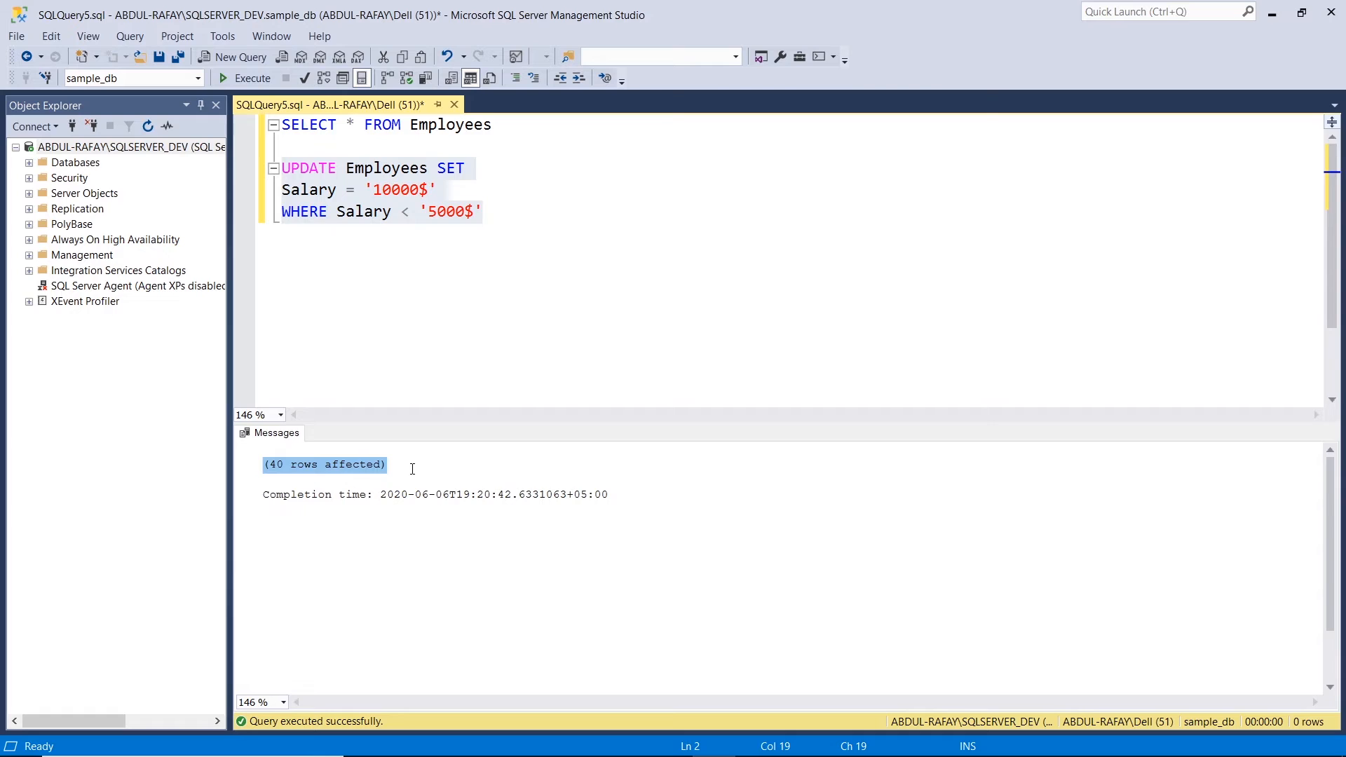
{"action": "left_click", "coordinate": [476, 250]}
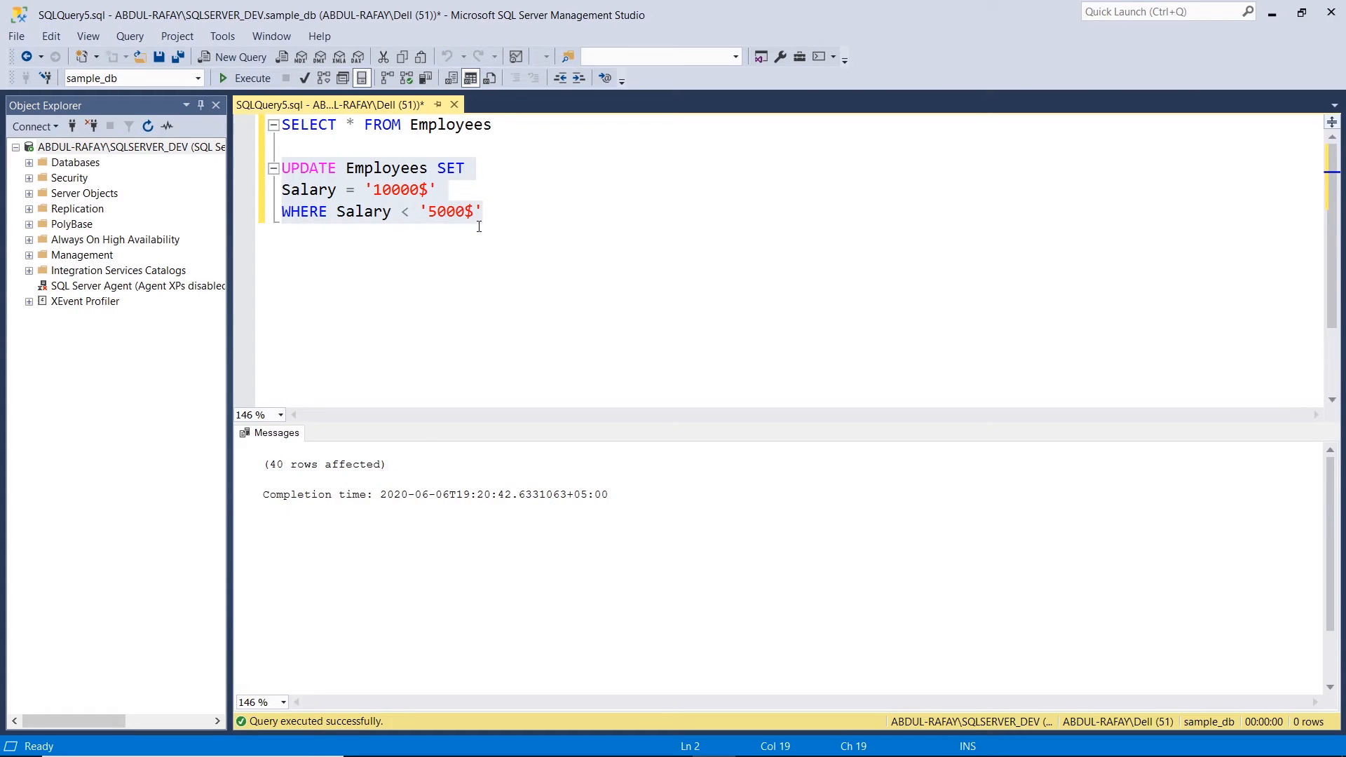
{"action": "mouse_move", "coordinate": [453, 186]}
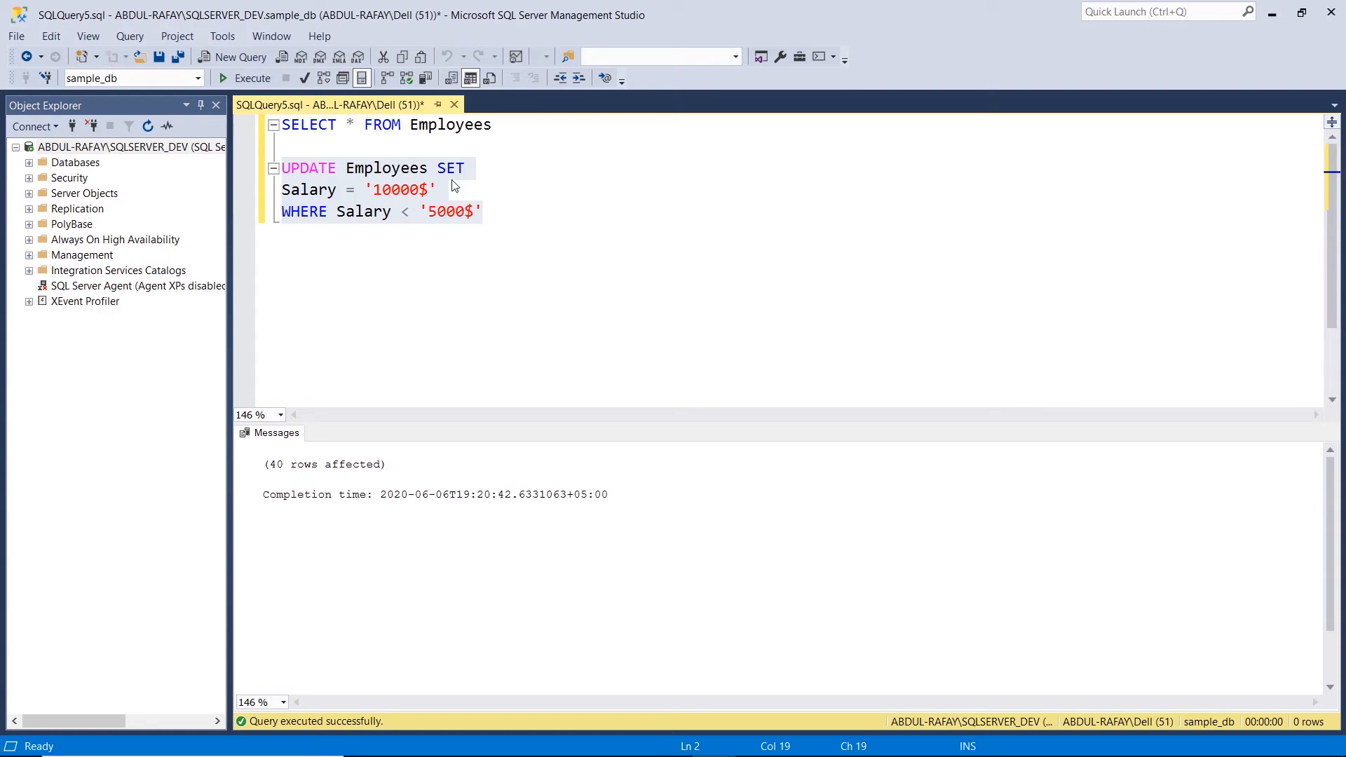
{"action": "left_click", "coordinate": [251, 77]}
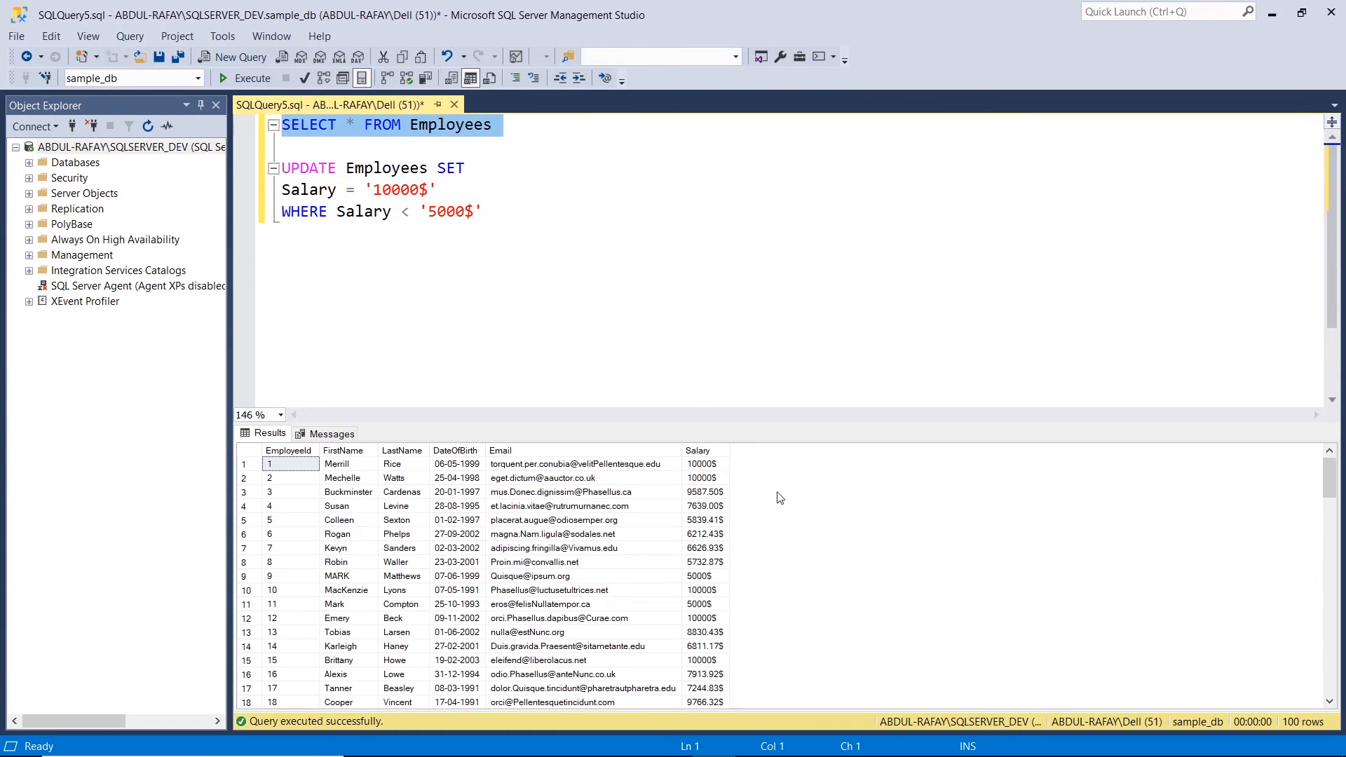
- Check employee 2's new 10000$ salary and employee 11's 5000$, then start a new line below
{"action": "left_click", "coordinate": [704, 477]}
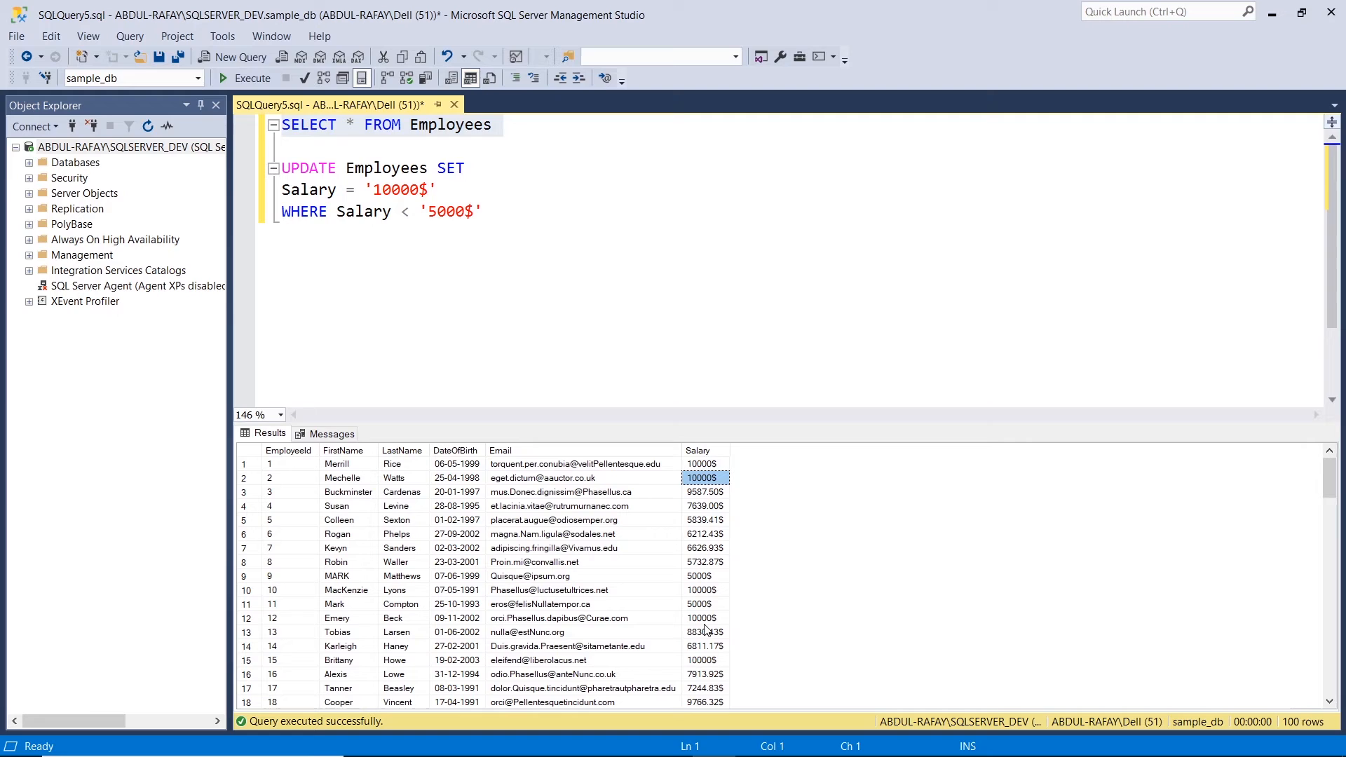
{"action": "left_click", "coordinate": [704, 603]}
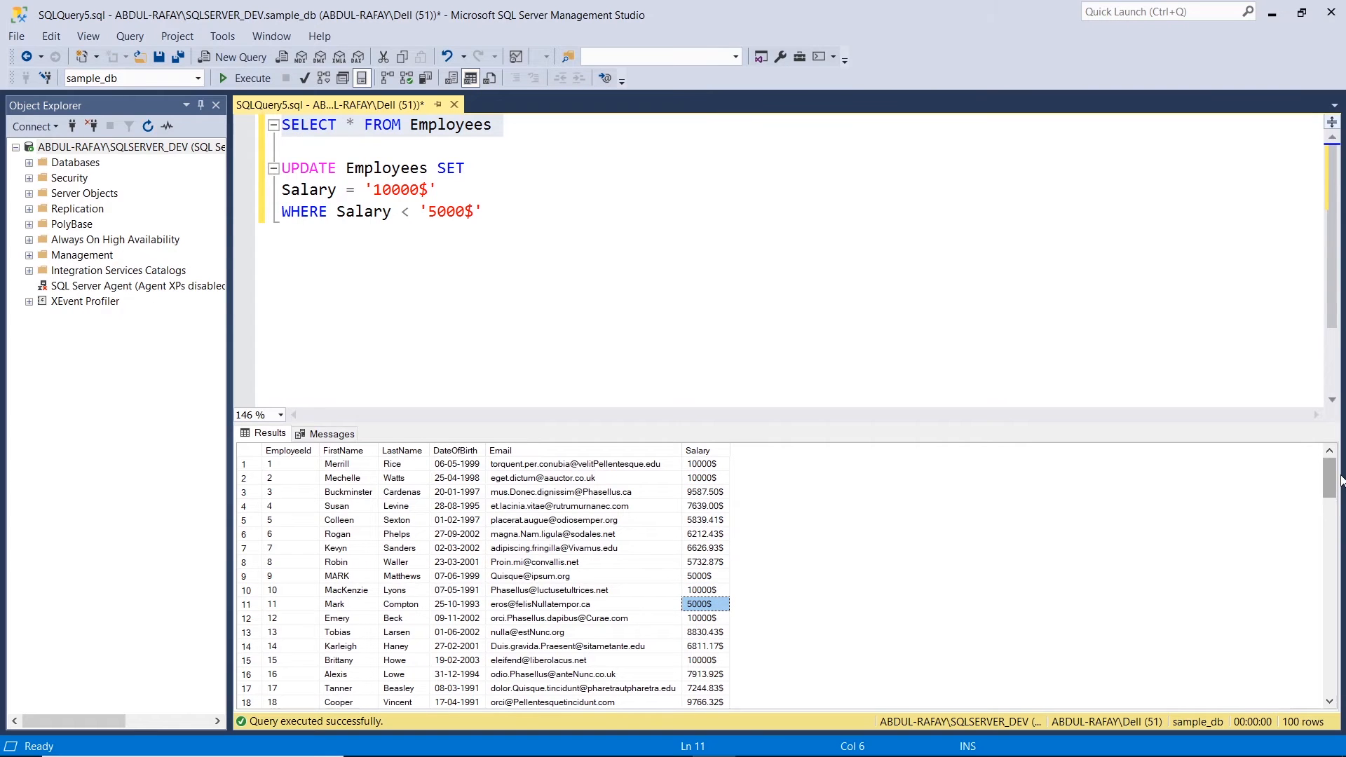
{"action": "left_click", "coordinate": [484, 212]}
{"action": "type", "text": "D"}
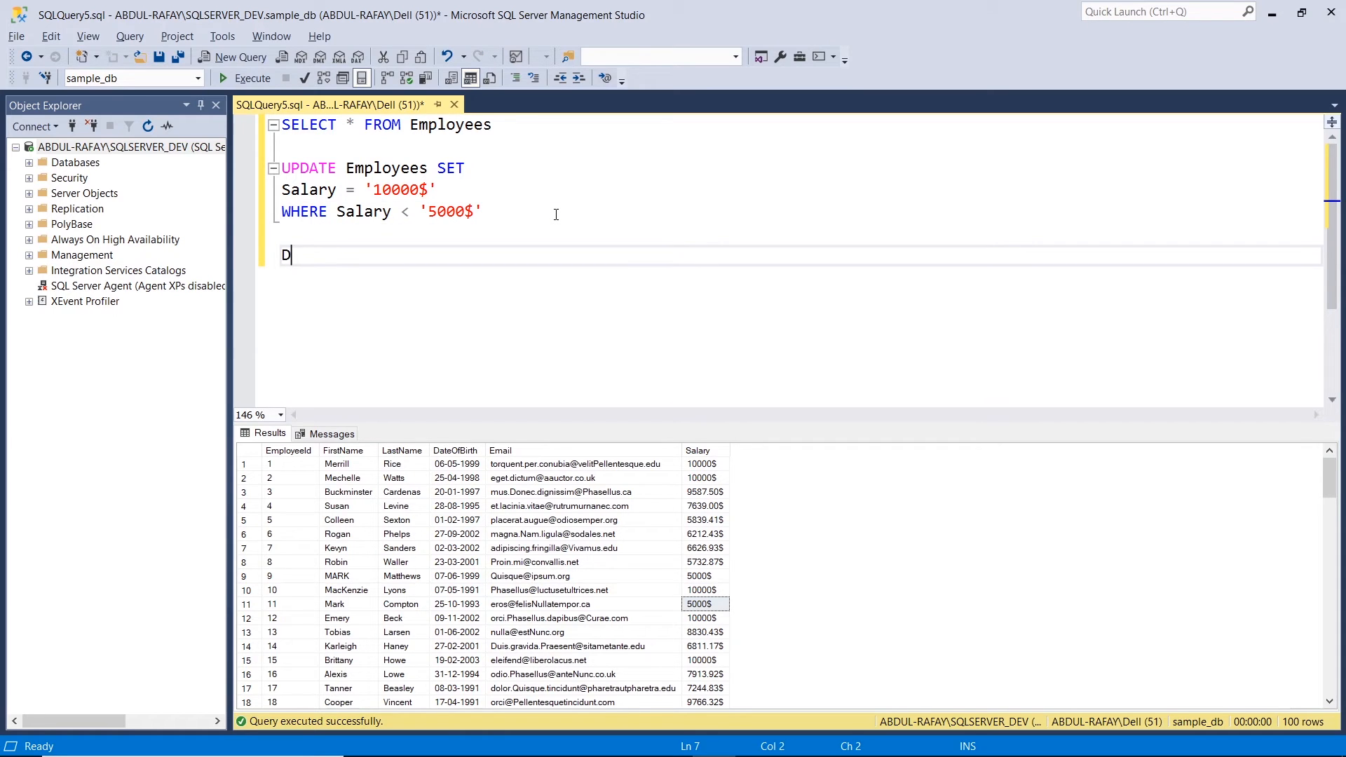
- Write DELETE FROM Employees WHERE EmployeeId = 55 and scroll the results toward row 55
{"action": "type", "text": "ELETE FROM"}
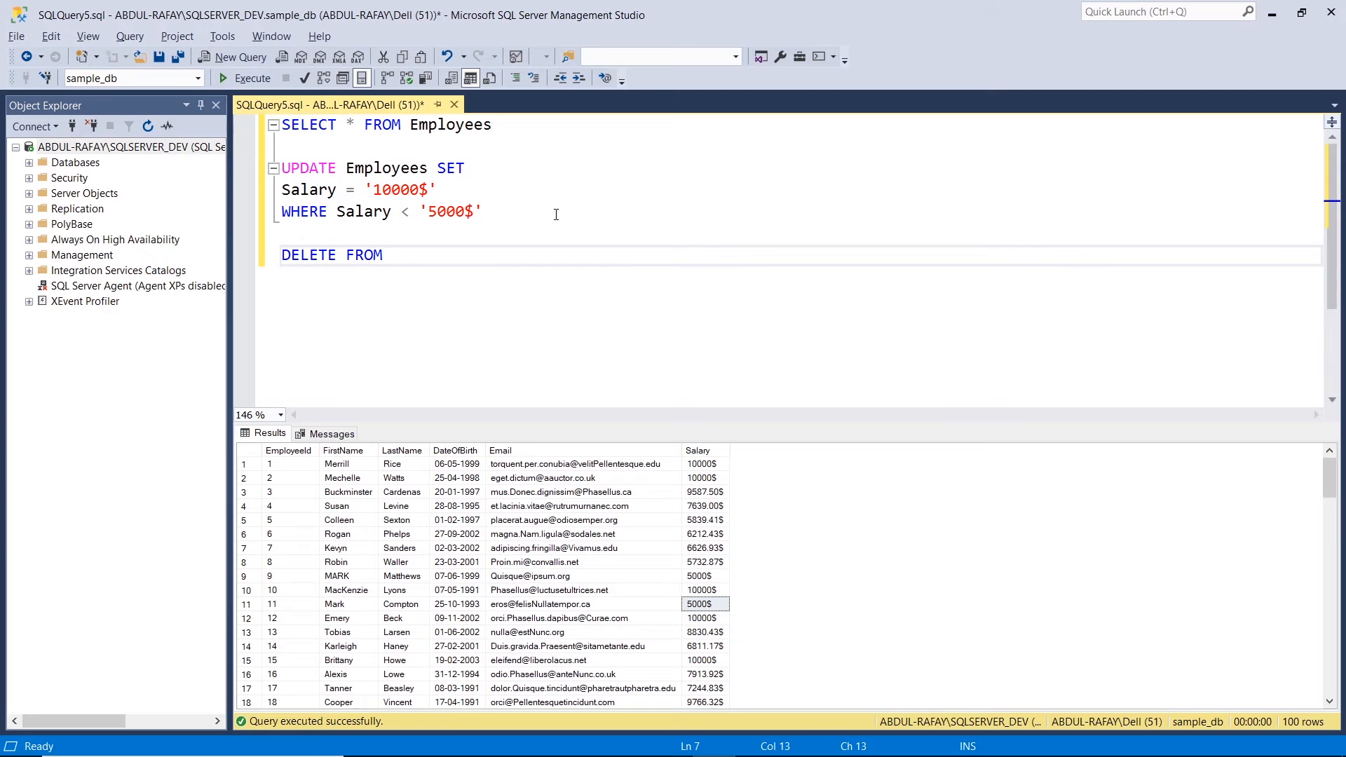
{"action": "type", "text": "Employees"}
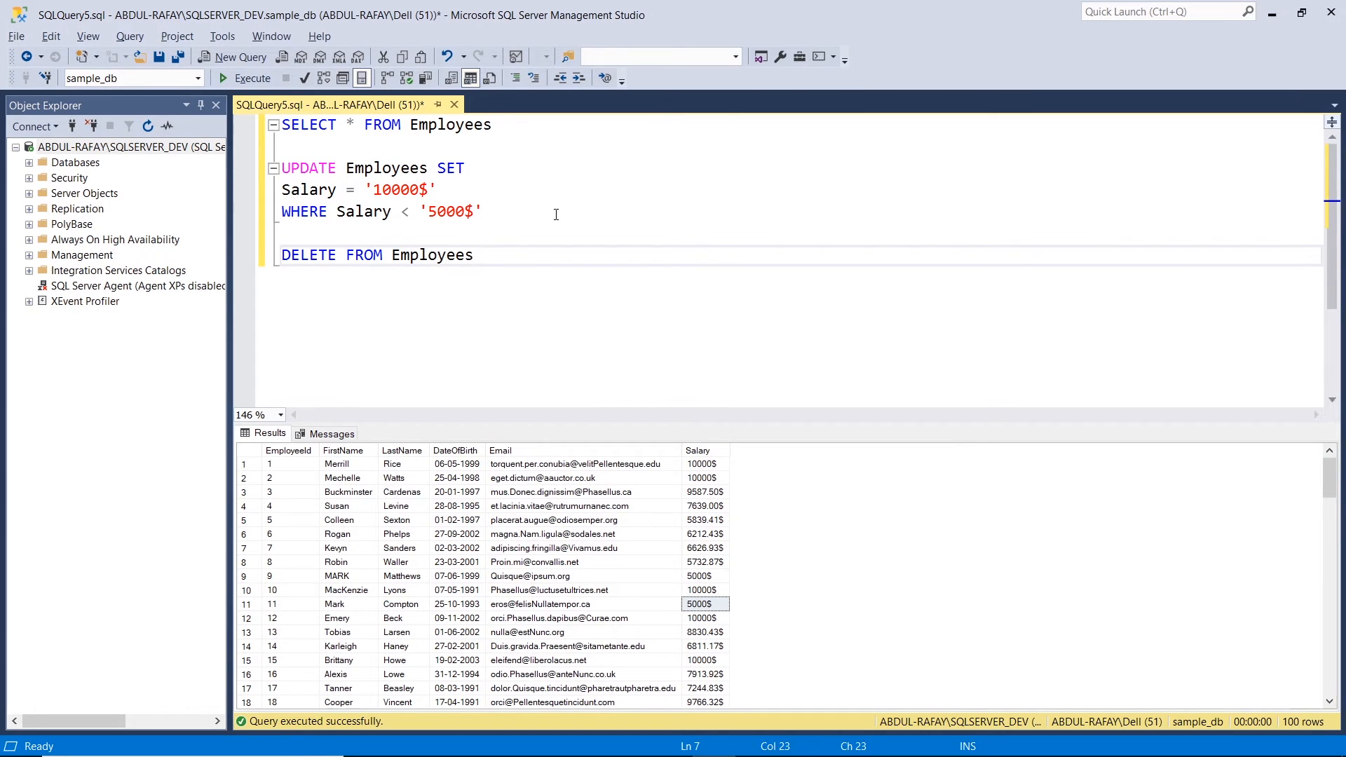
{"action": "type", "text": "WHERE"}
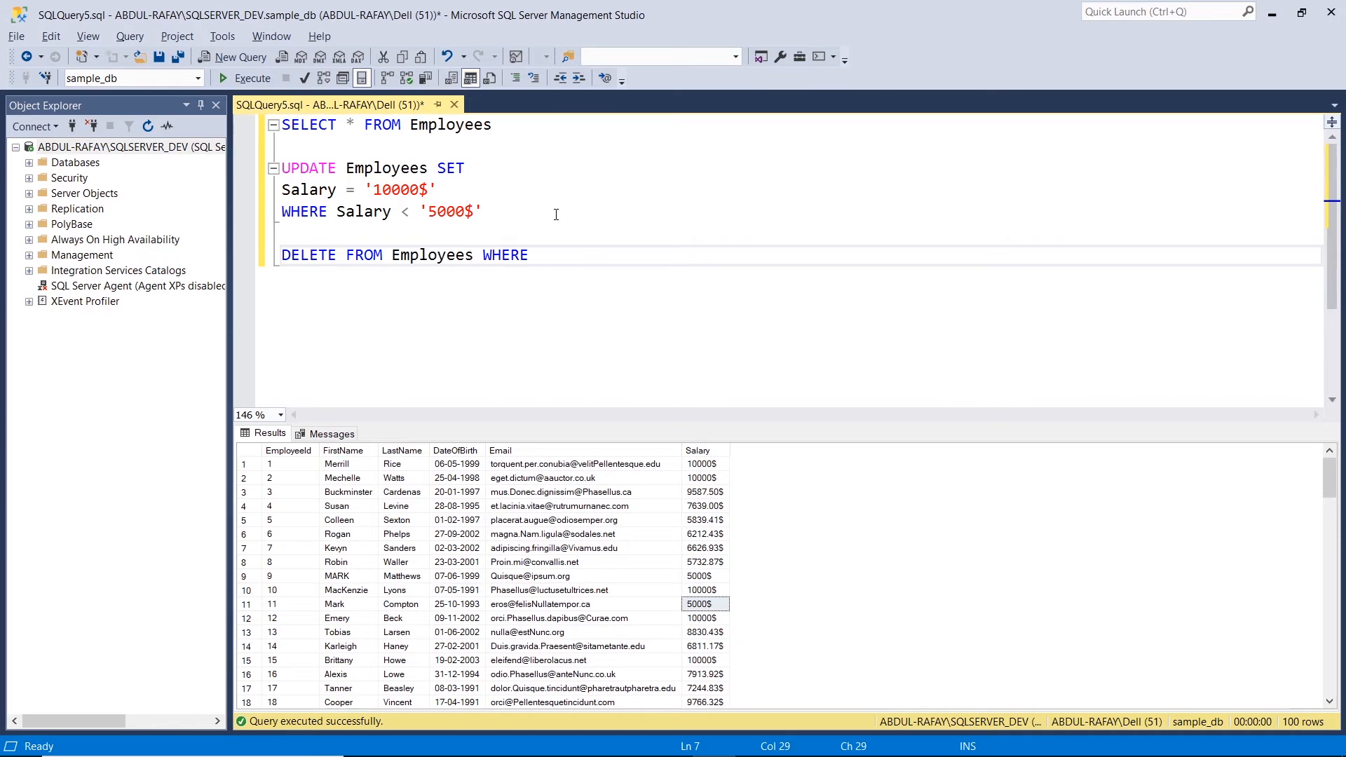
{"action": "type", "text": "EM"}
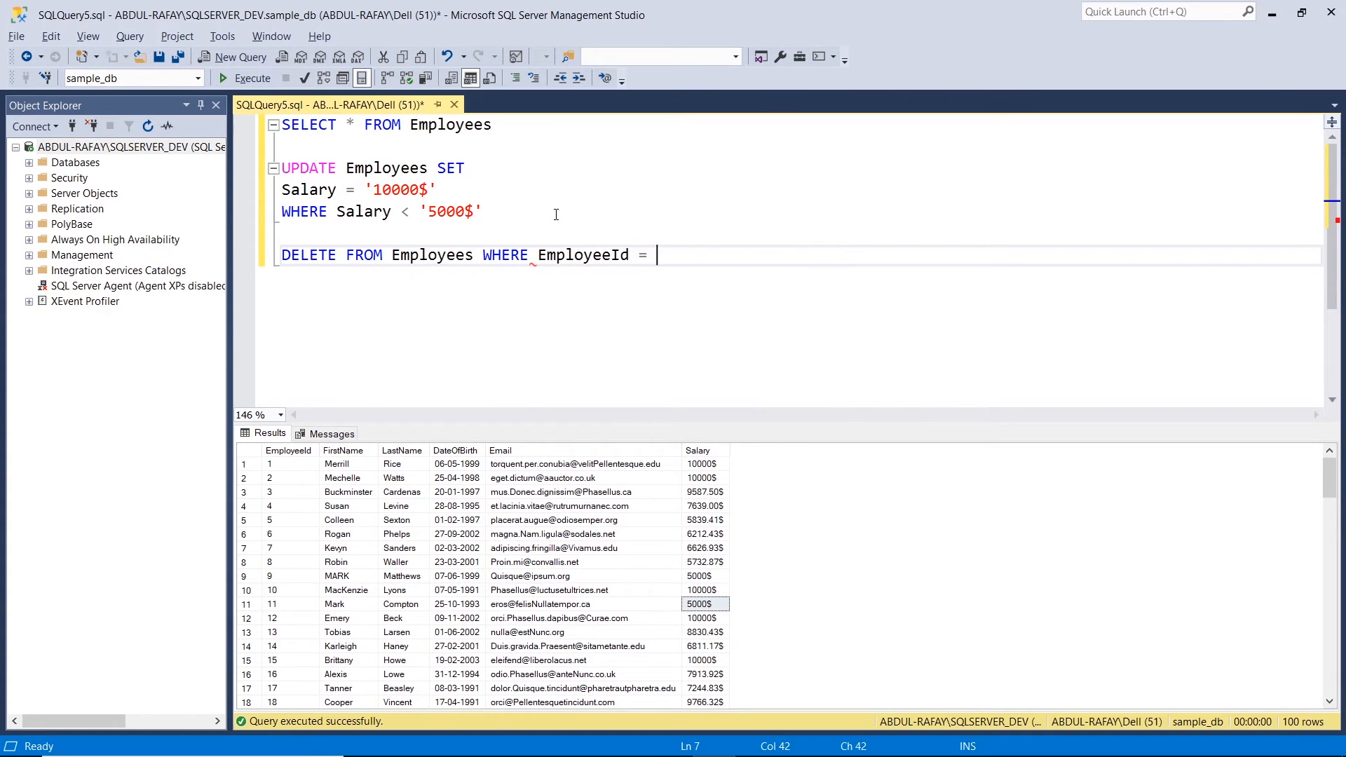
{"action": "type", "text": "55"}
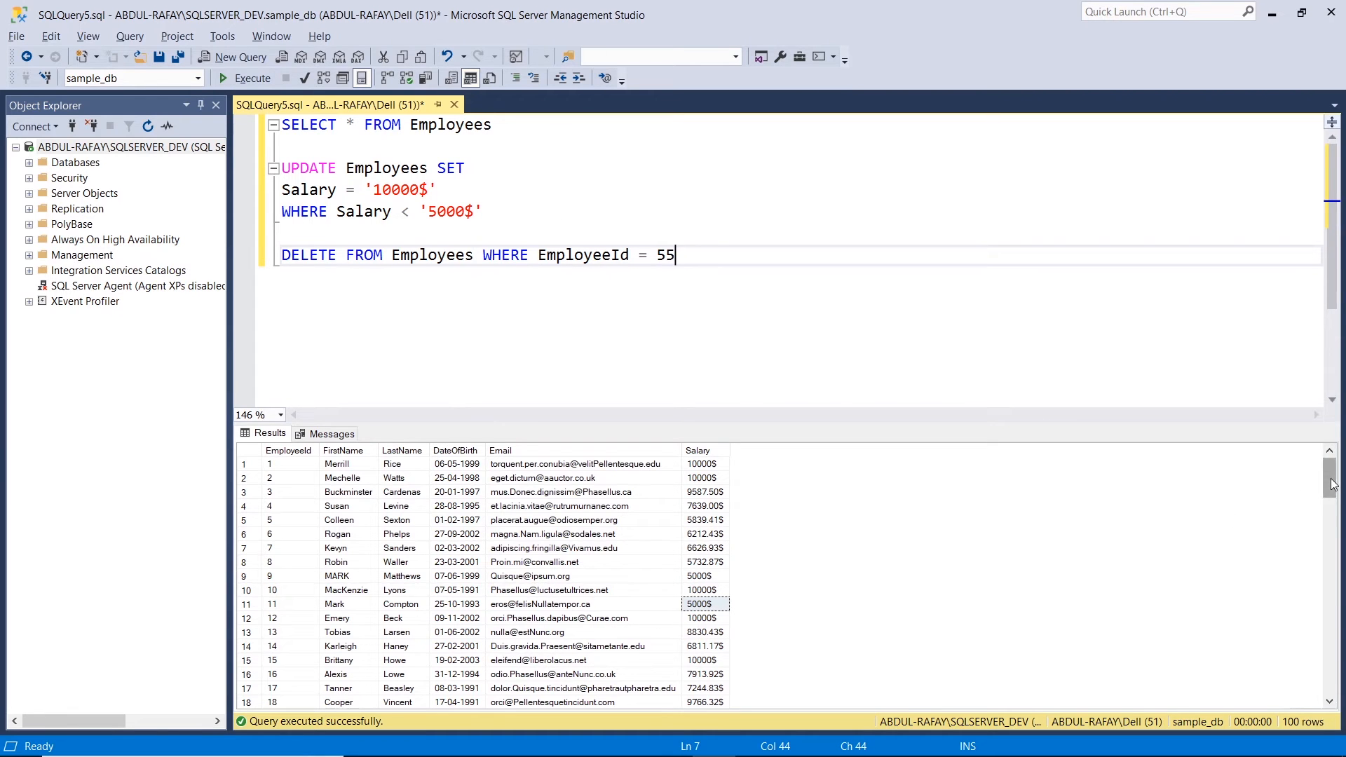
{"action": "scroll", "scroll_direction": "down", "scroll_amount": 3}
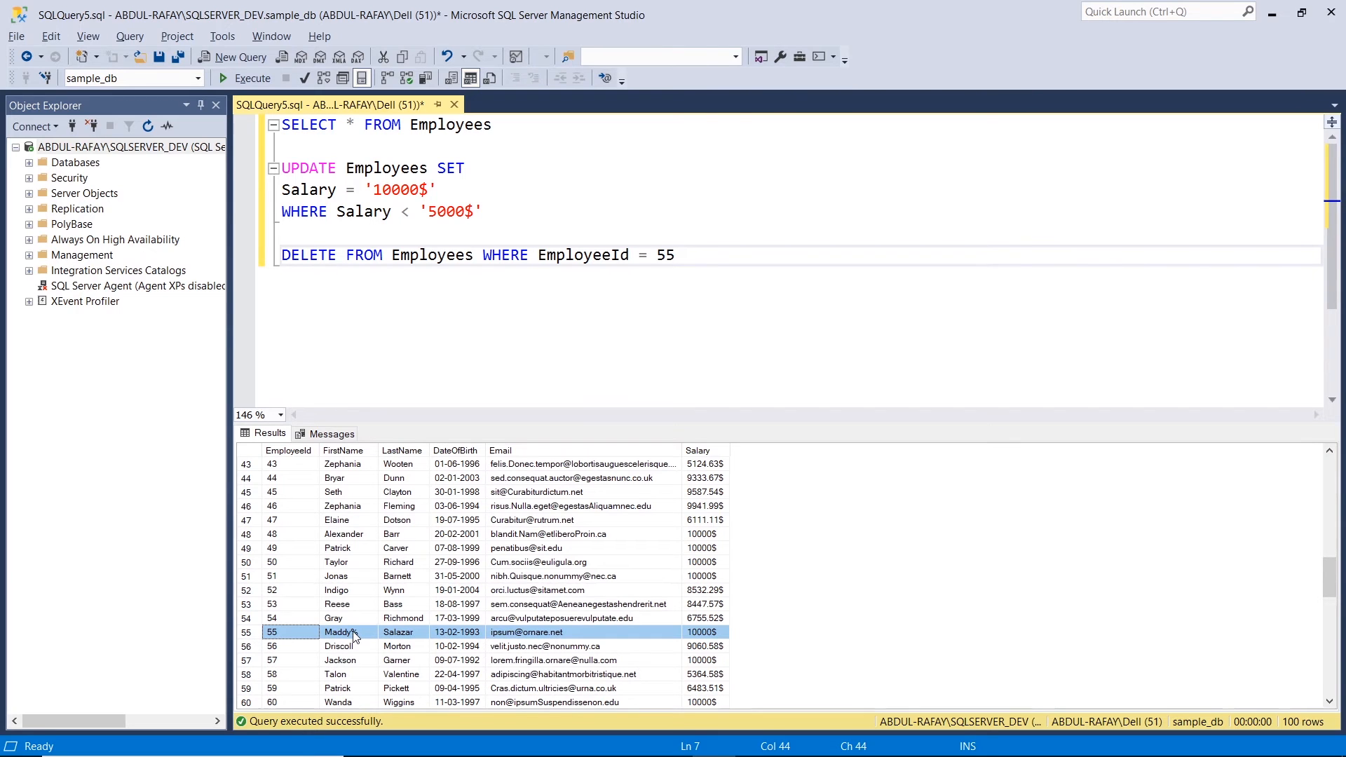
- Execute the delete for employee 55 and relist Employees showing 99 rows, then return to the condition
{"action": "left_click", "coordinate": [251, 77]}
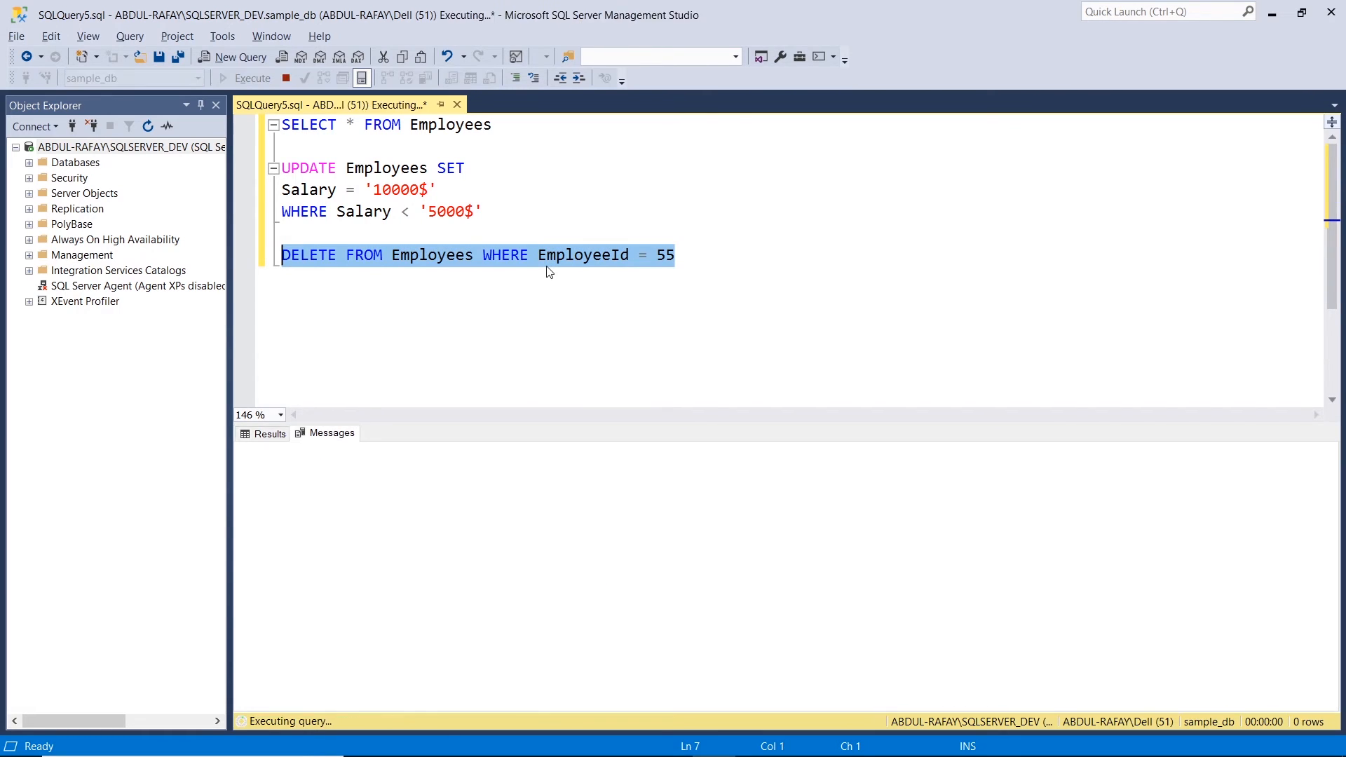
{"action": "left_click", "coordinate": [376, 124]}
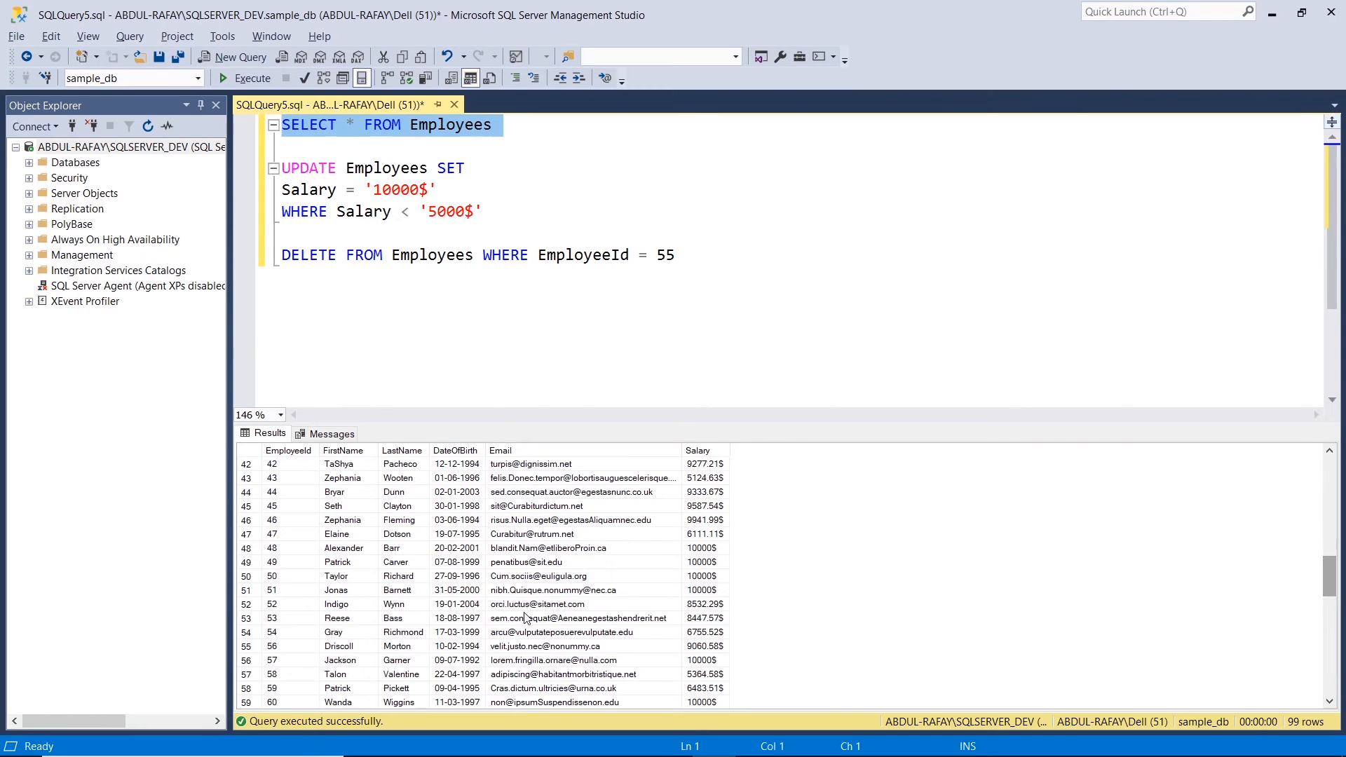
{"action": "left_click", "coordinate": [693, 269]}
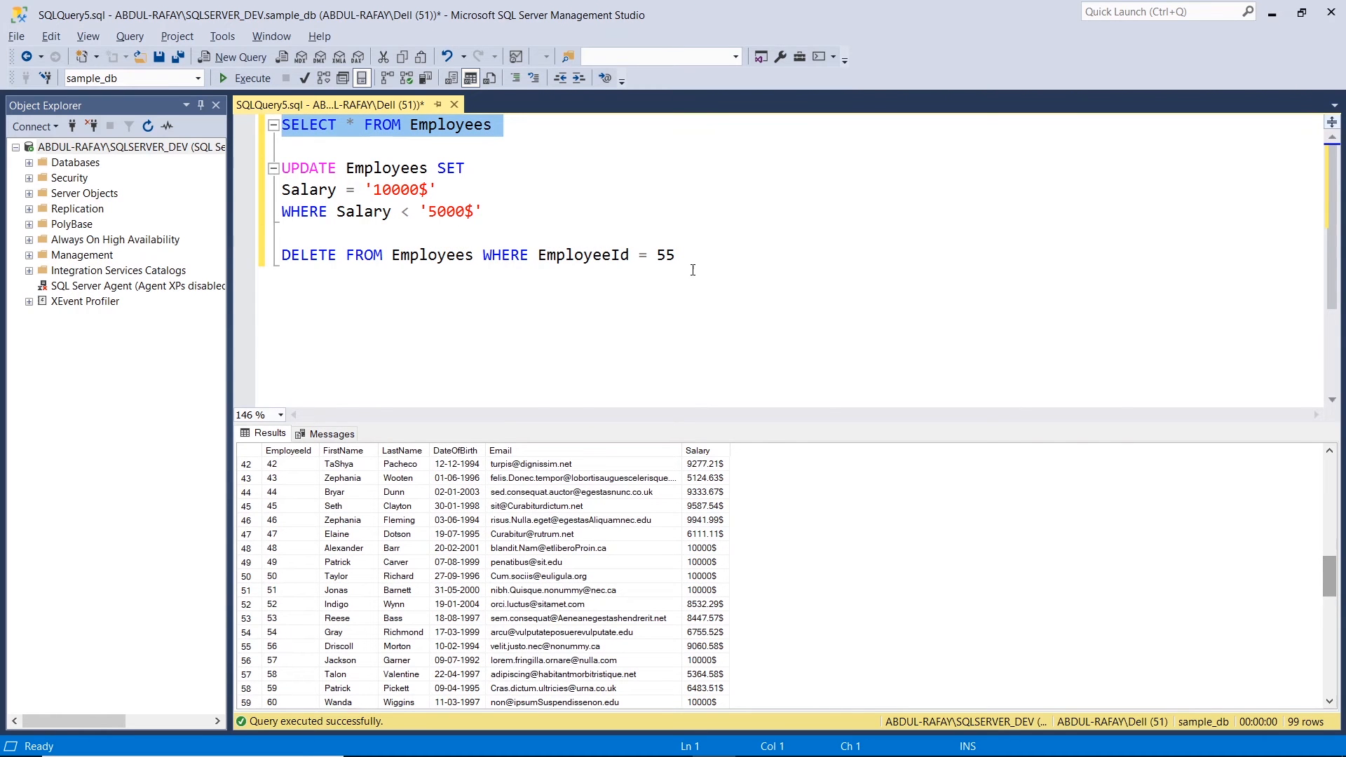
{"action": "left_click", "coordinate": [647, 255]}
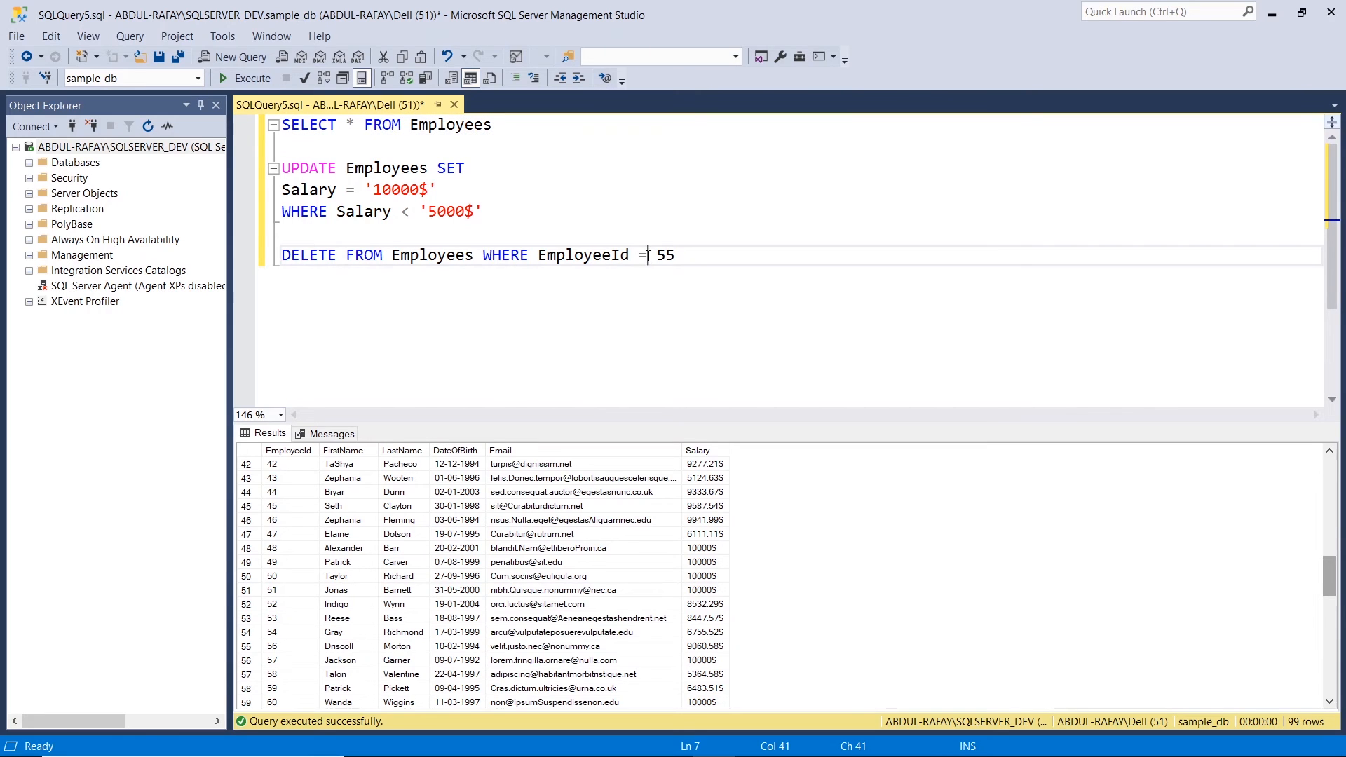
- Change the delete condition to EmployeeId < 10 and execute it, removing 9 rows
{"action": "type", "text": "<"}
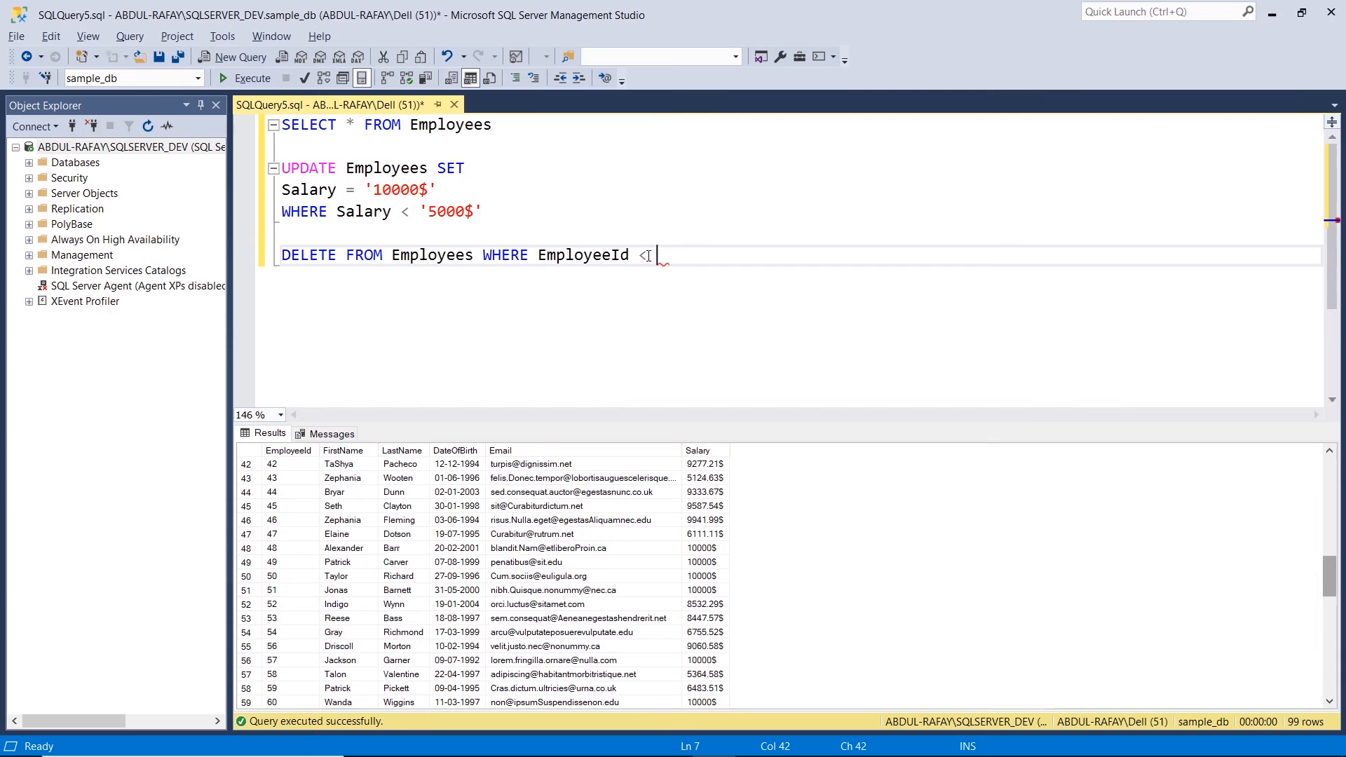
{"action": "type", "text": "10"}
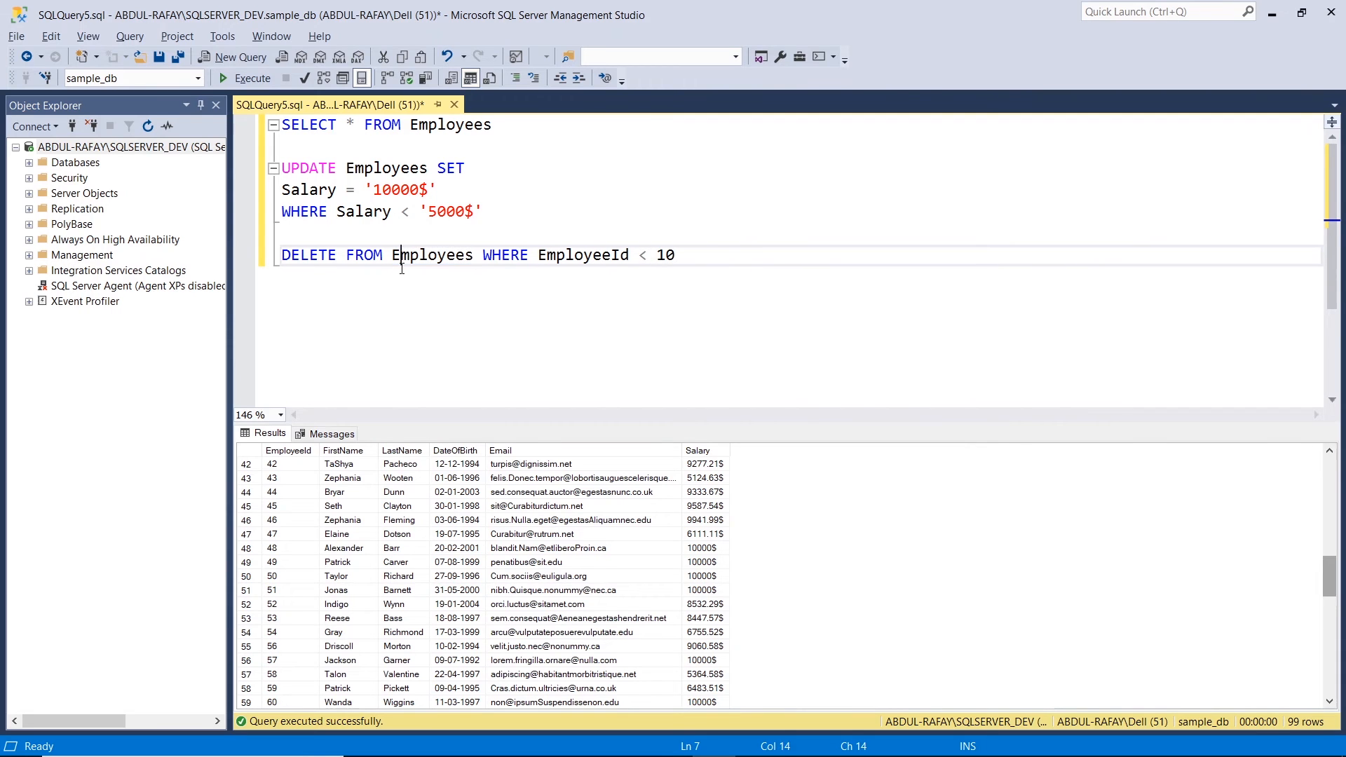
{"action": "left_click", "coordinate": [251, 78]}
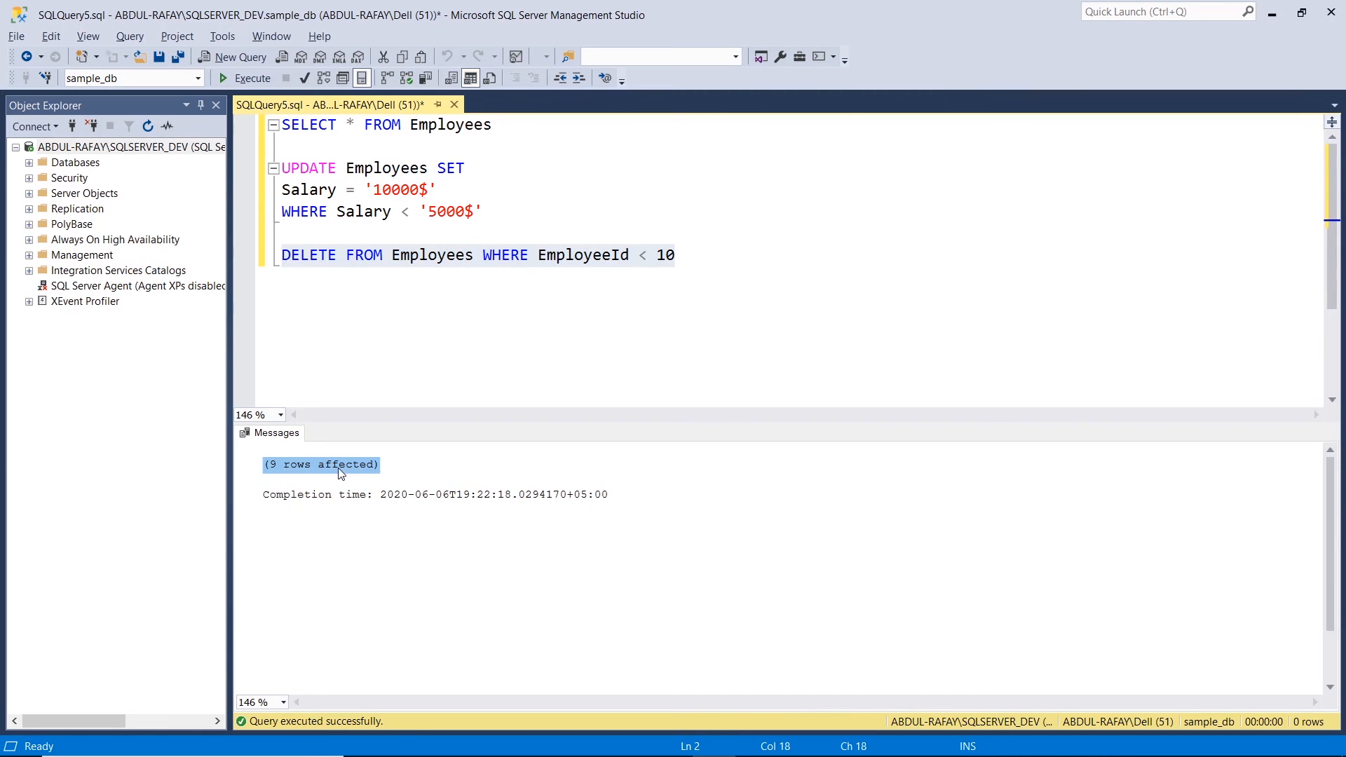
{"action": "left_click", "coordinate": [342, 132]}
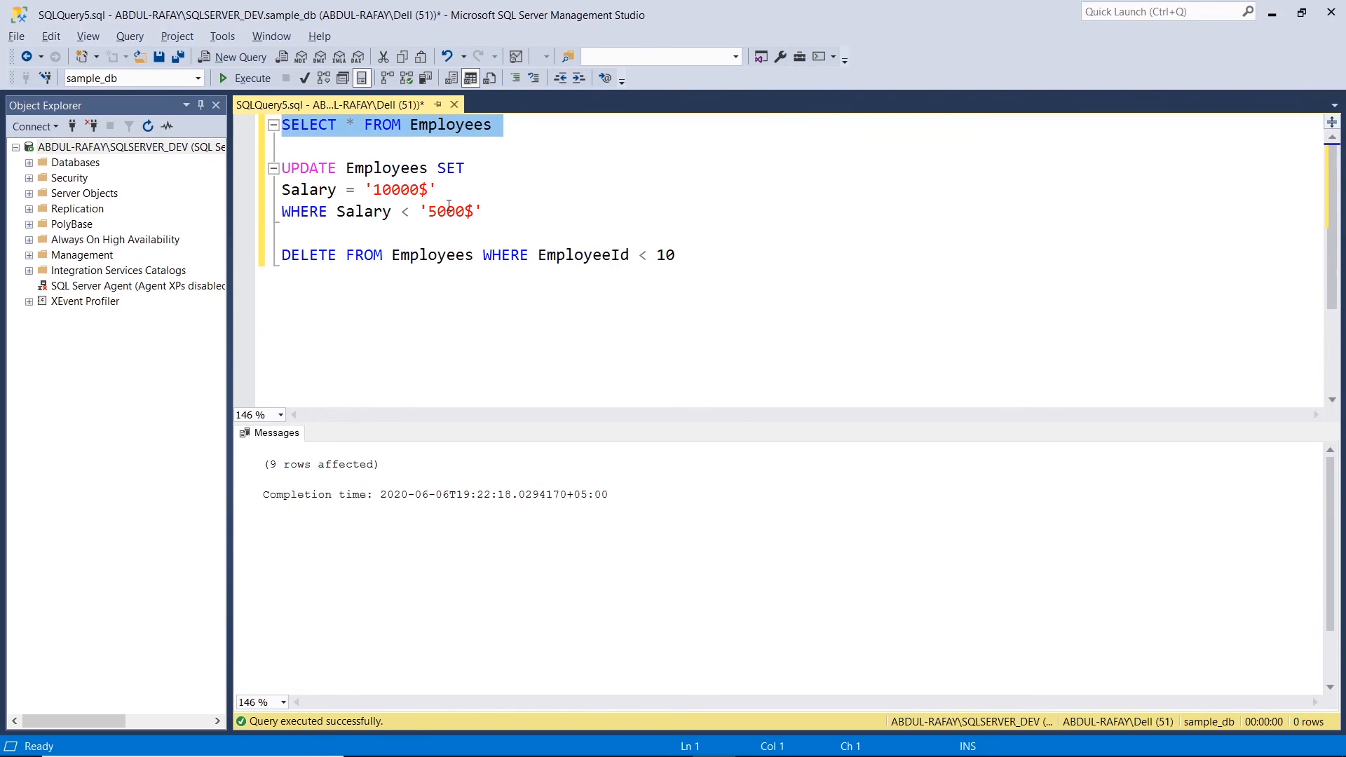
- Rerun SELECT * FROM Employees to show the remaining 90 rows starting at EmployeeId 10
{"action": "left_click", "coordinate": [251, 77]}
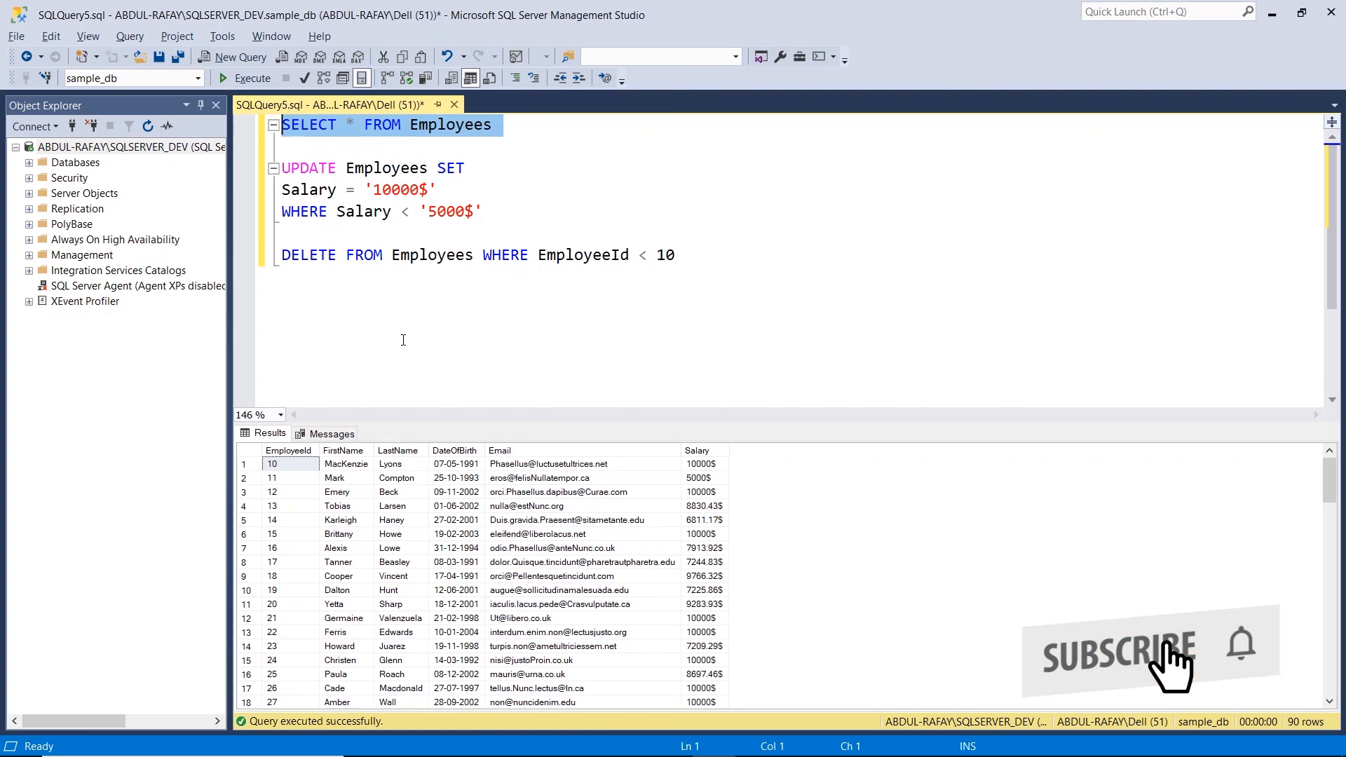
{"action": "mouse_move", "coordinate": [908, 250]}
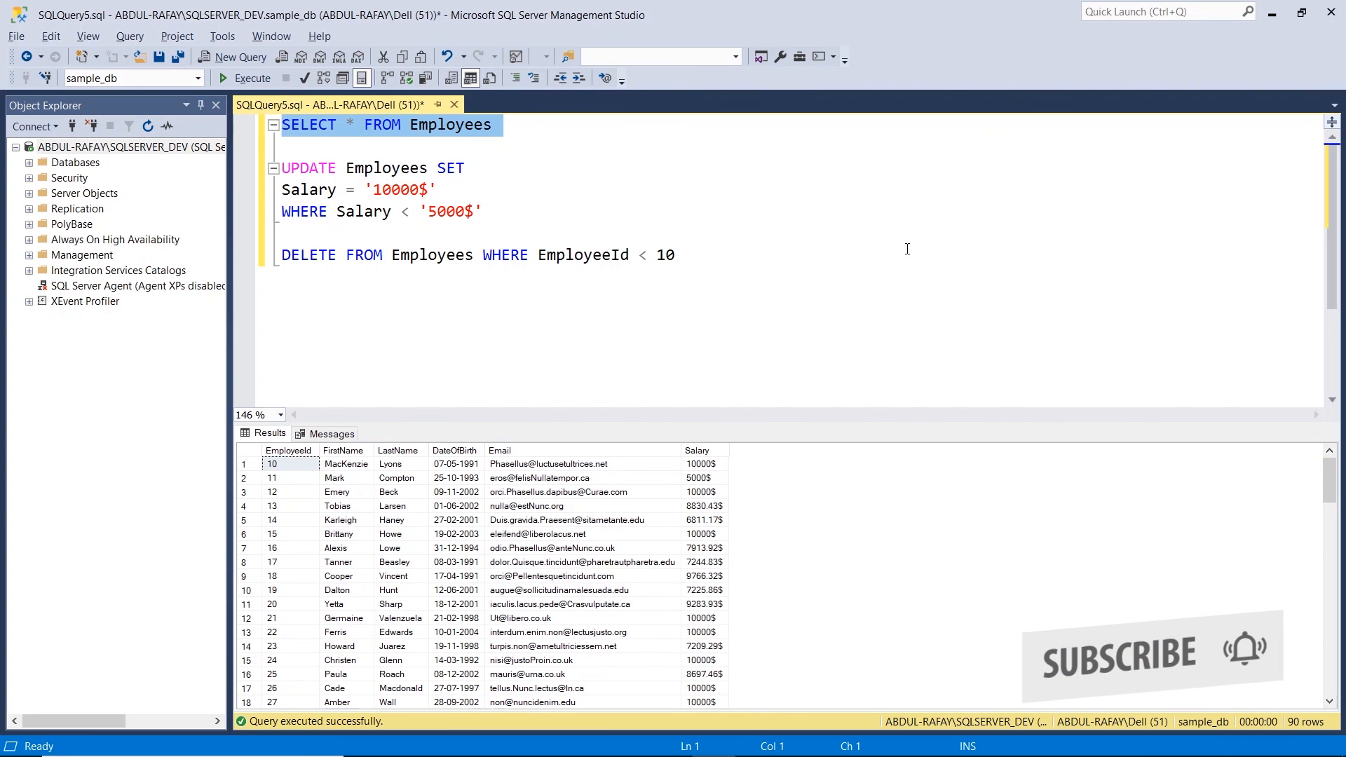